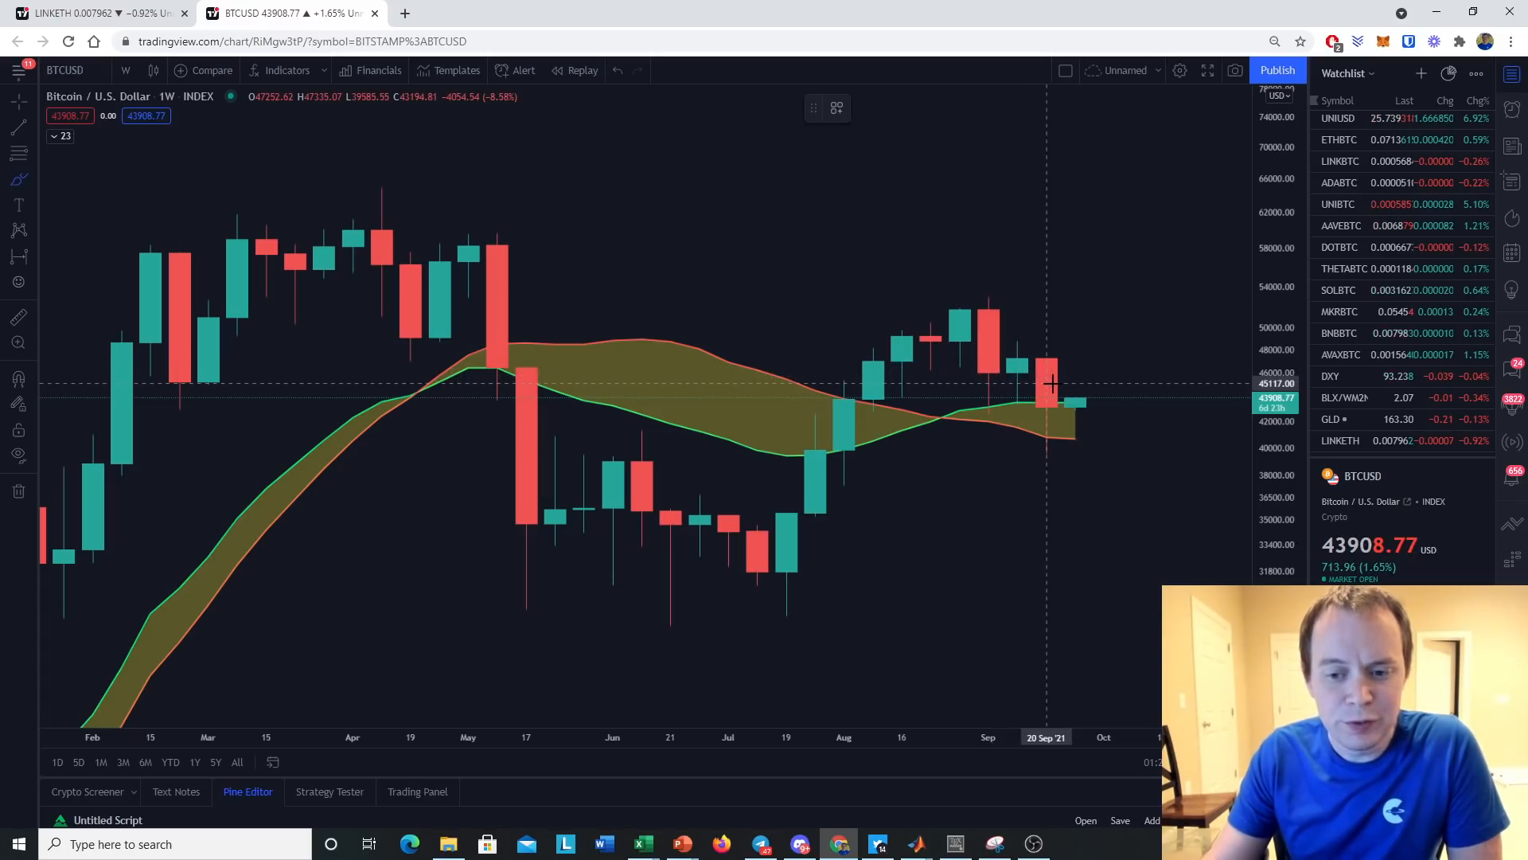
mouse_move(989, 390)
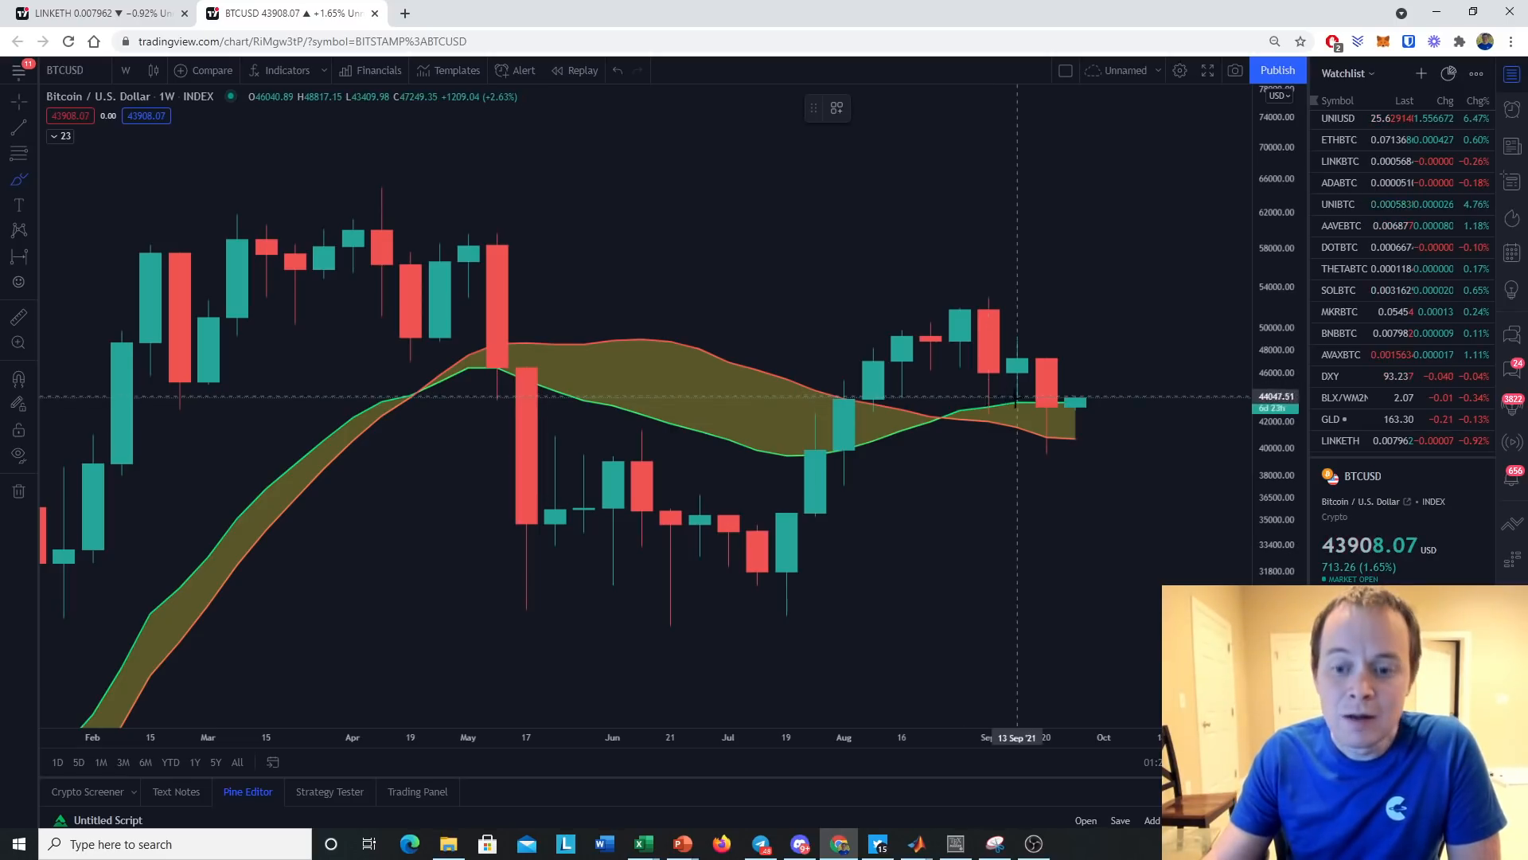
mouse_move(1047, 320)
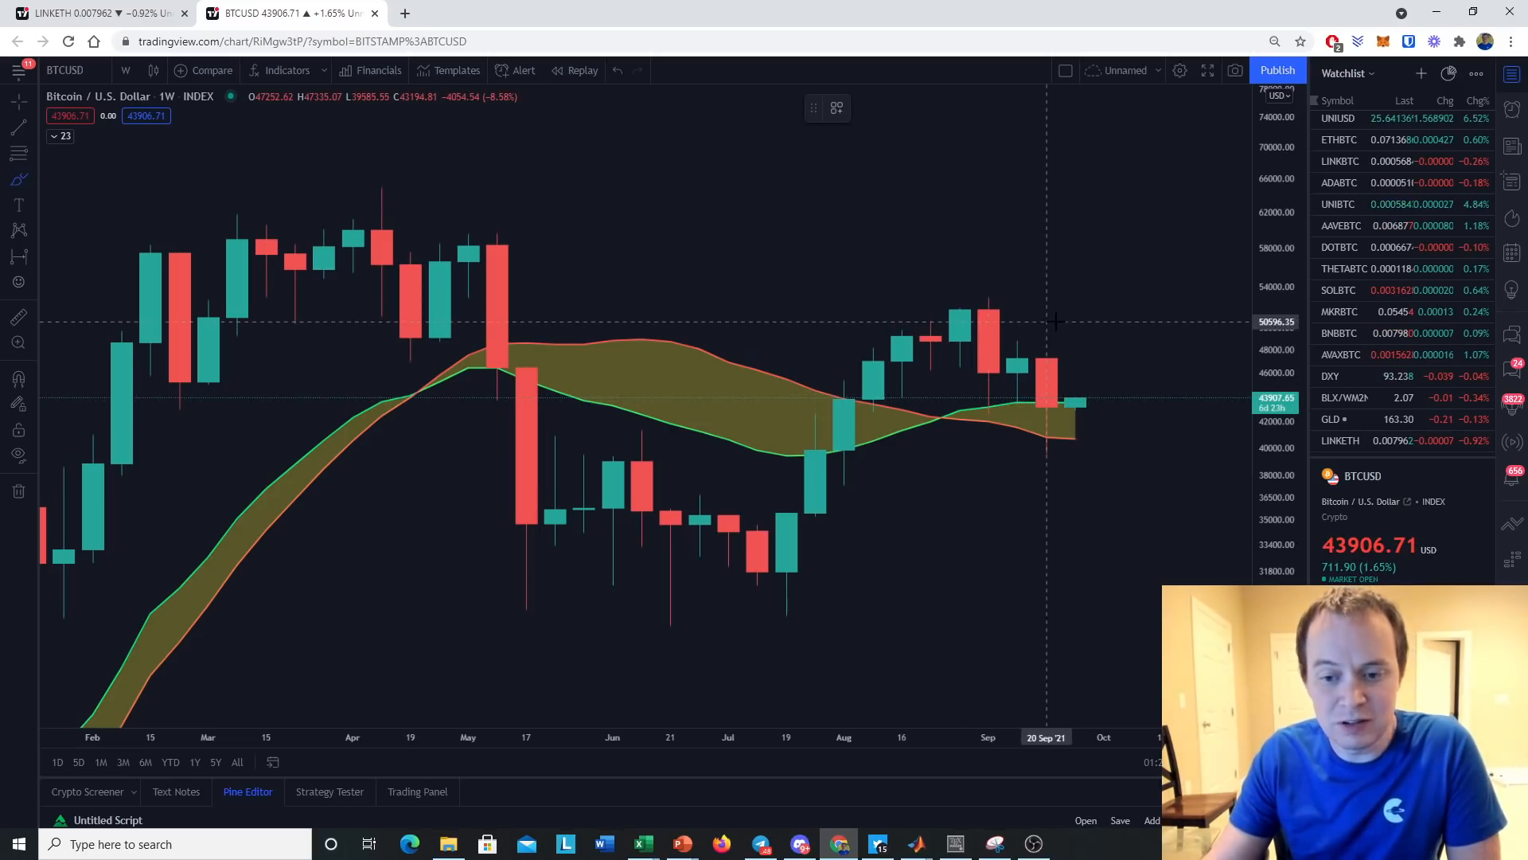
mouse_move(1047, 428)
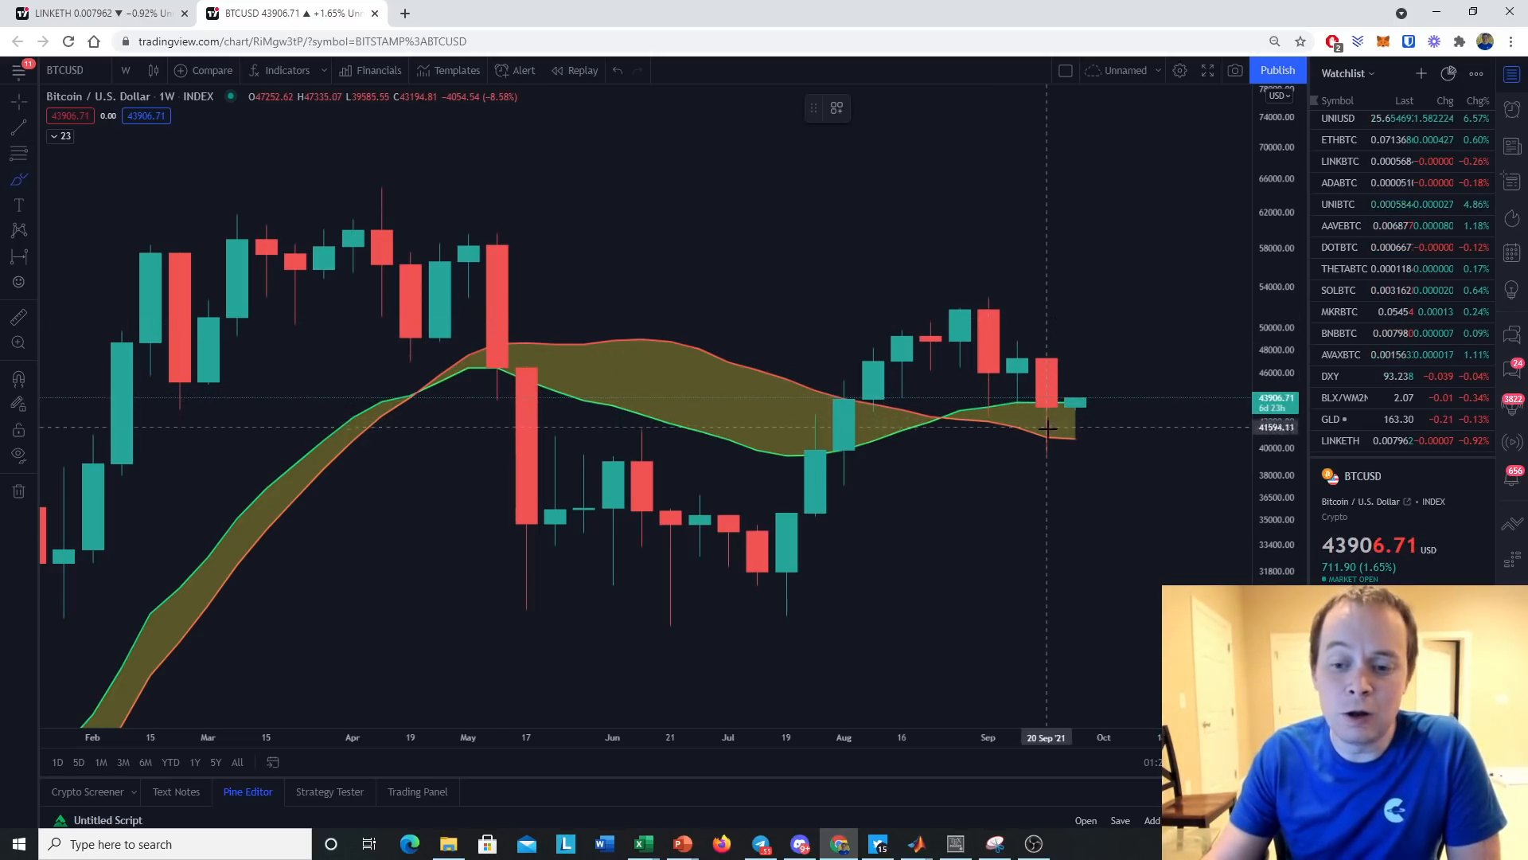
mouse_move(1048, 395)
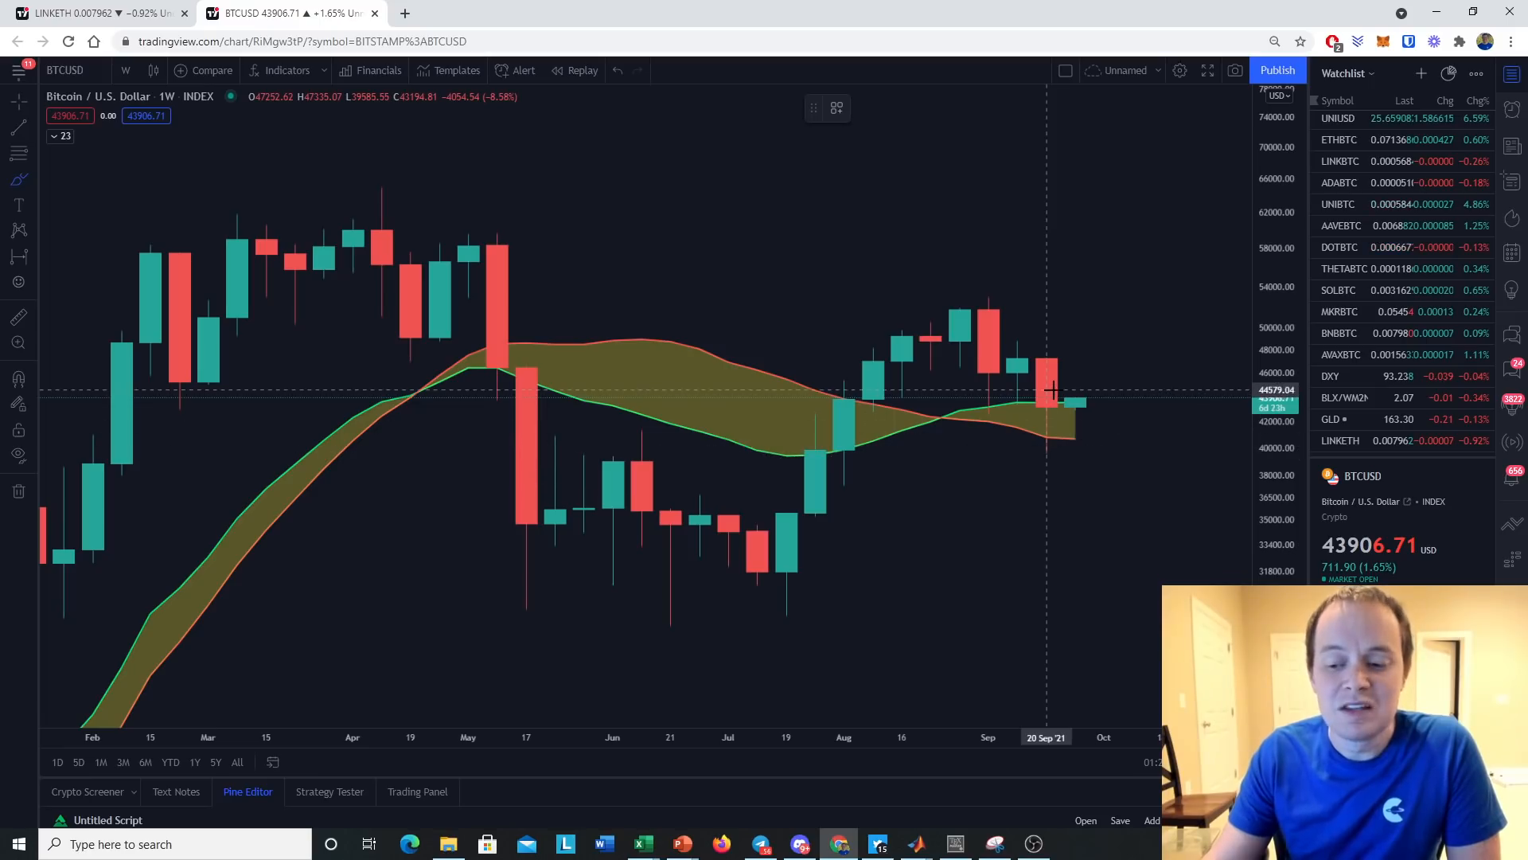
mouse_move(1002, 451)
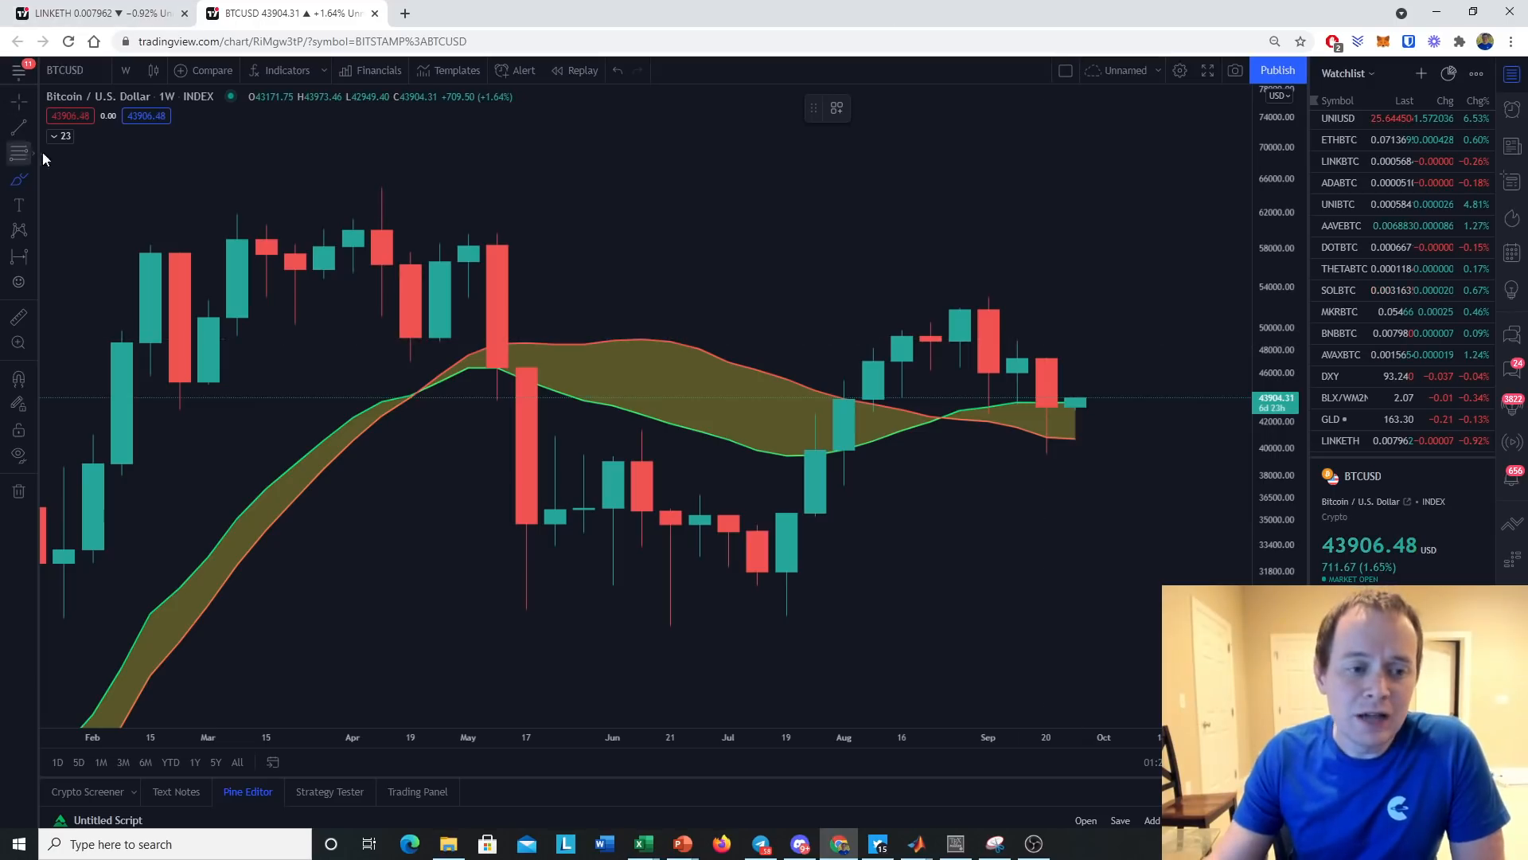
Pan the weekly BTCUSD chart back to the 2020 rally, then return to the 2021 candles.
left_click(61, 136)
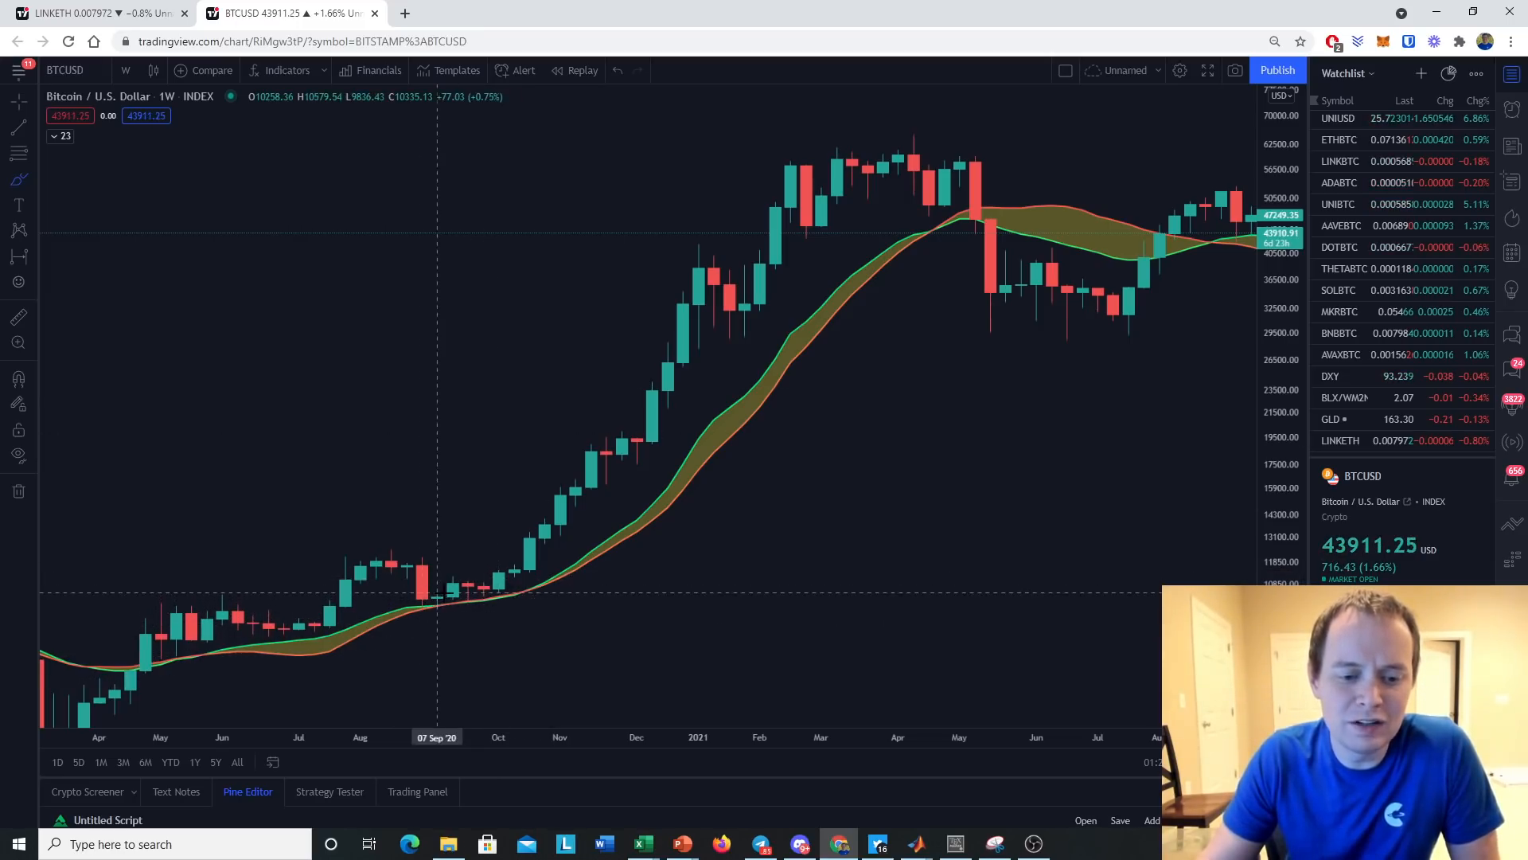
mouse_move(499, 584)
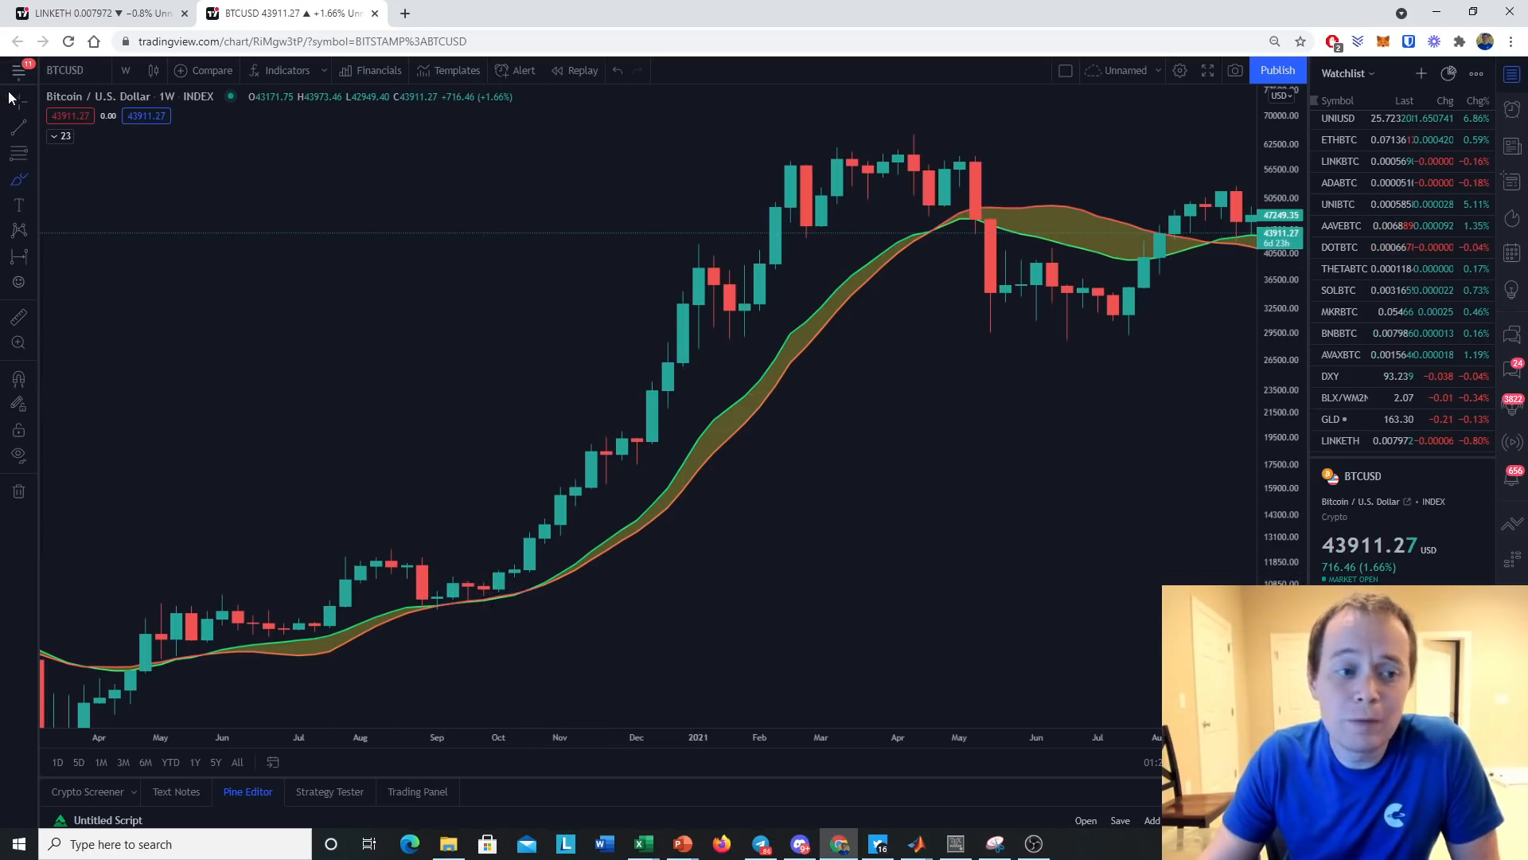
mouse_move(901, 380)
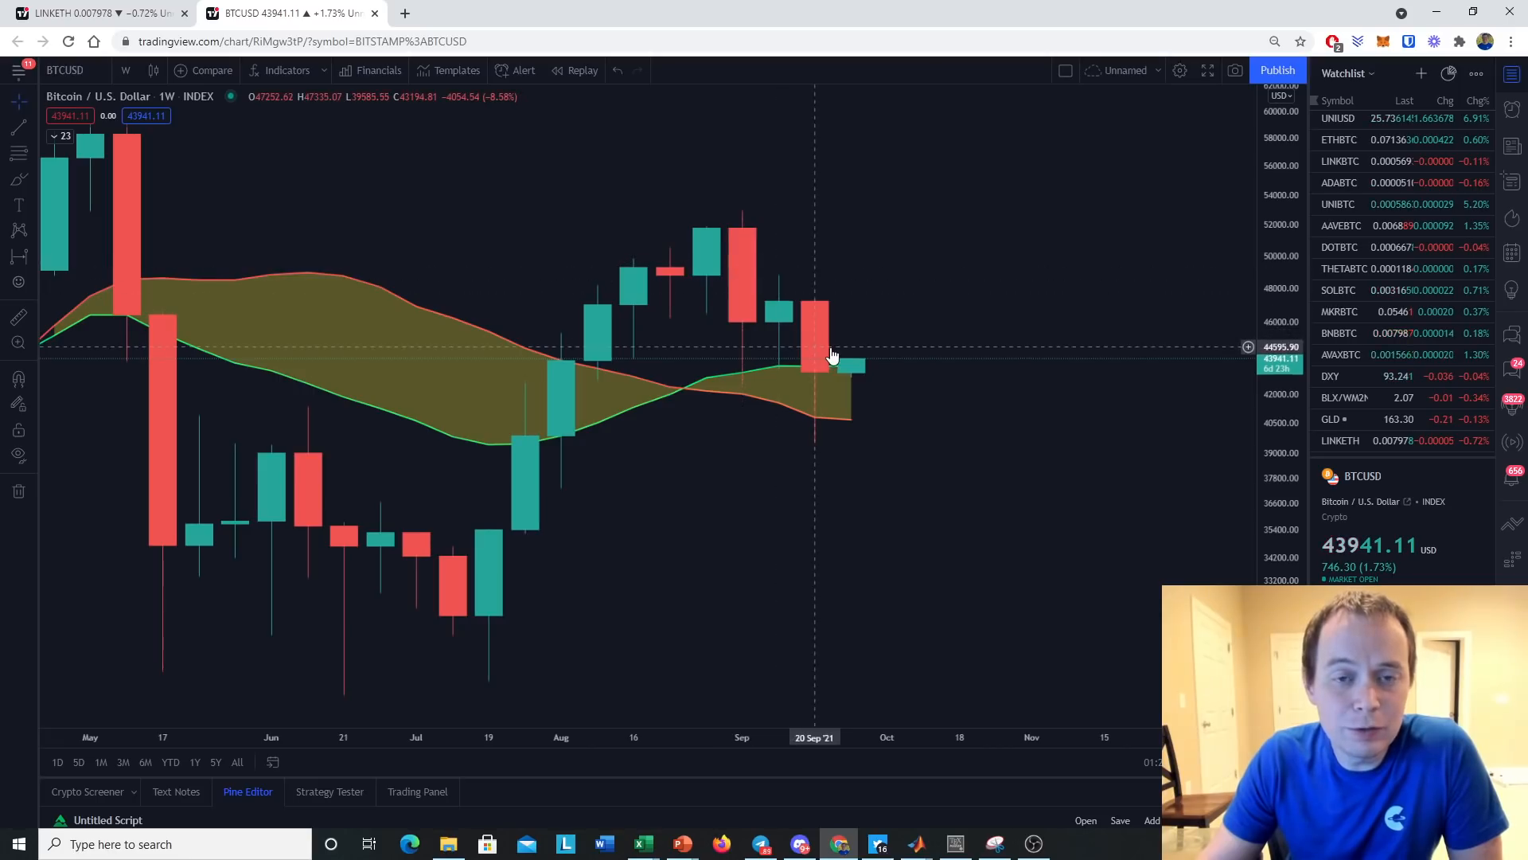
mouse_move(862, 380)
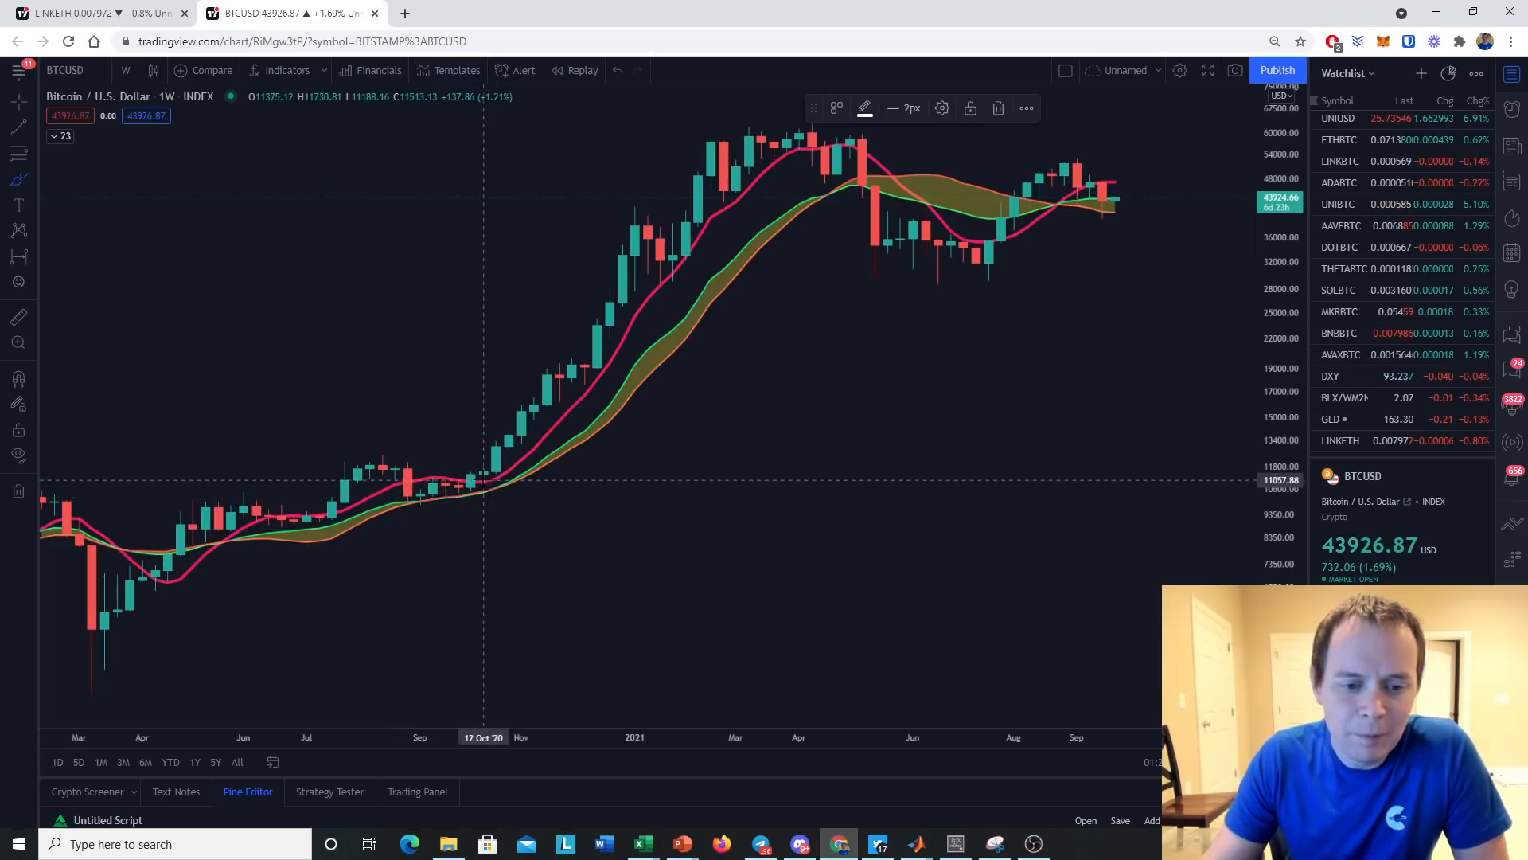
Overlay an 8-week moving average and circle the September 2020 dip onto the band.
left_click_drag(394, 497, 482, 497)
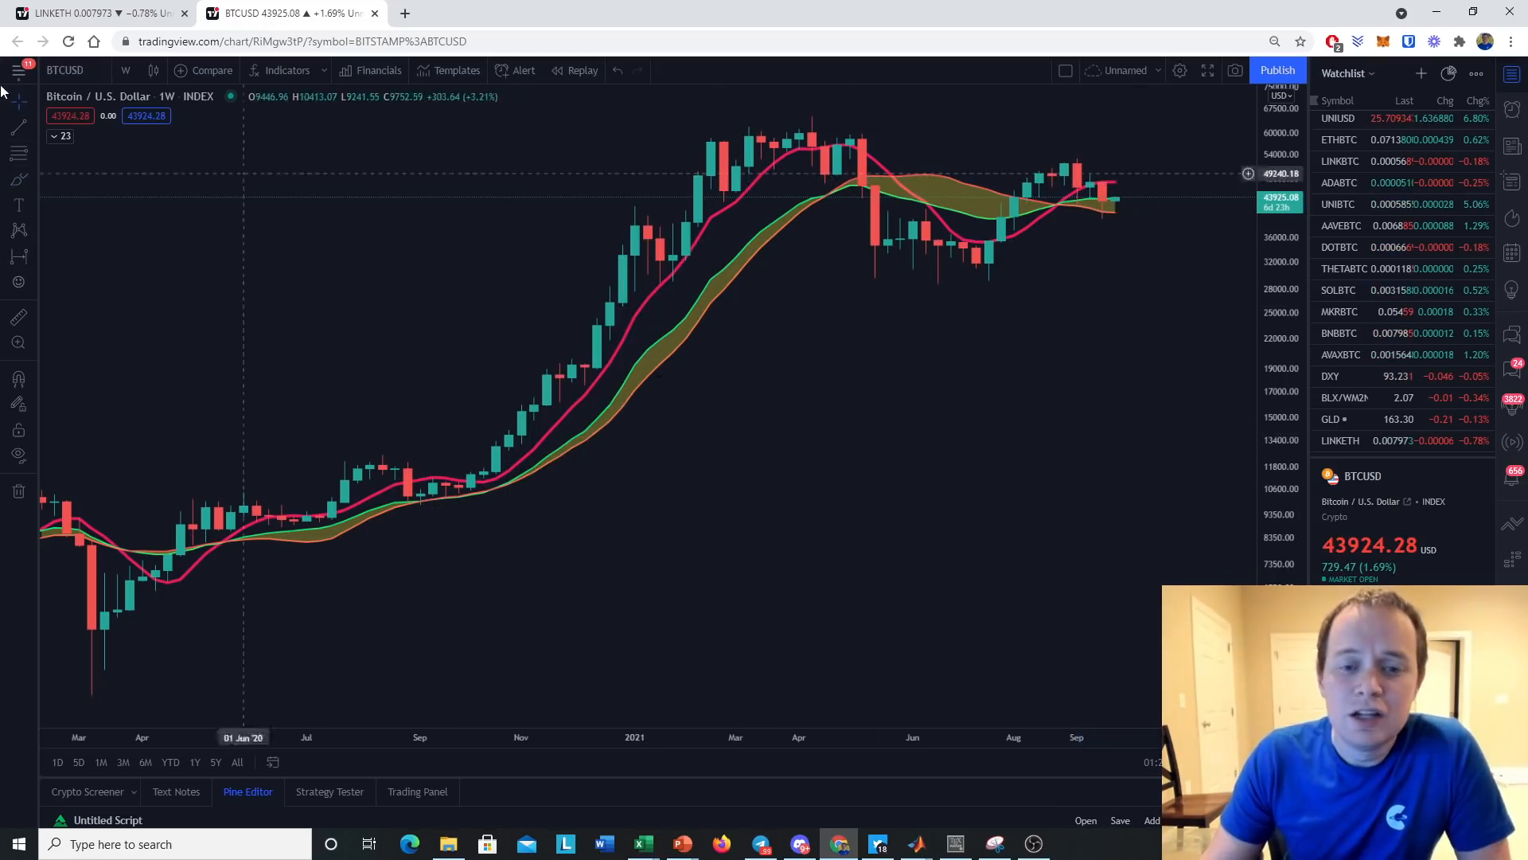
left_click(18, 97)
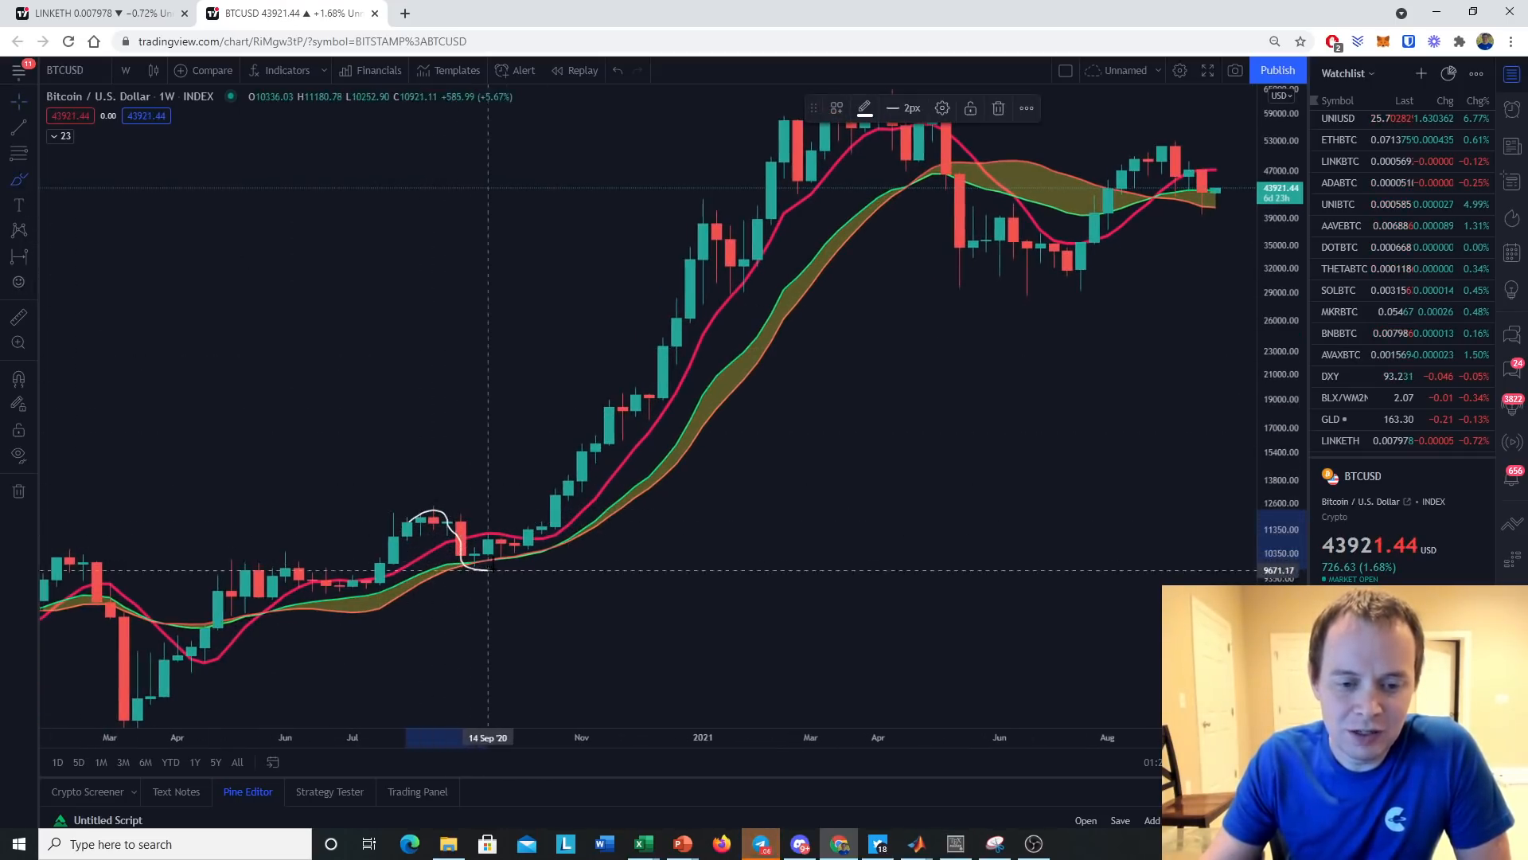
Sketch projected weekly bars continuing the rally above the support band into 2022.
left_click_drag(478, 565, 624, 390)
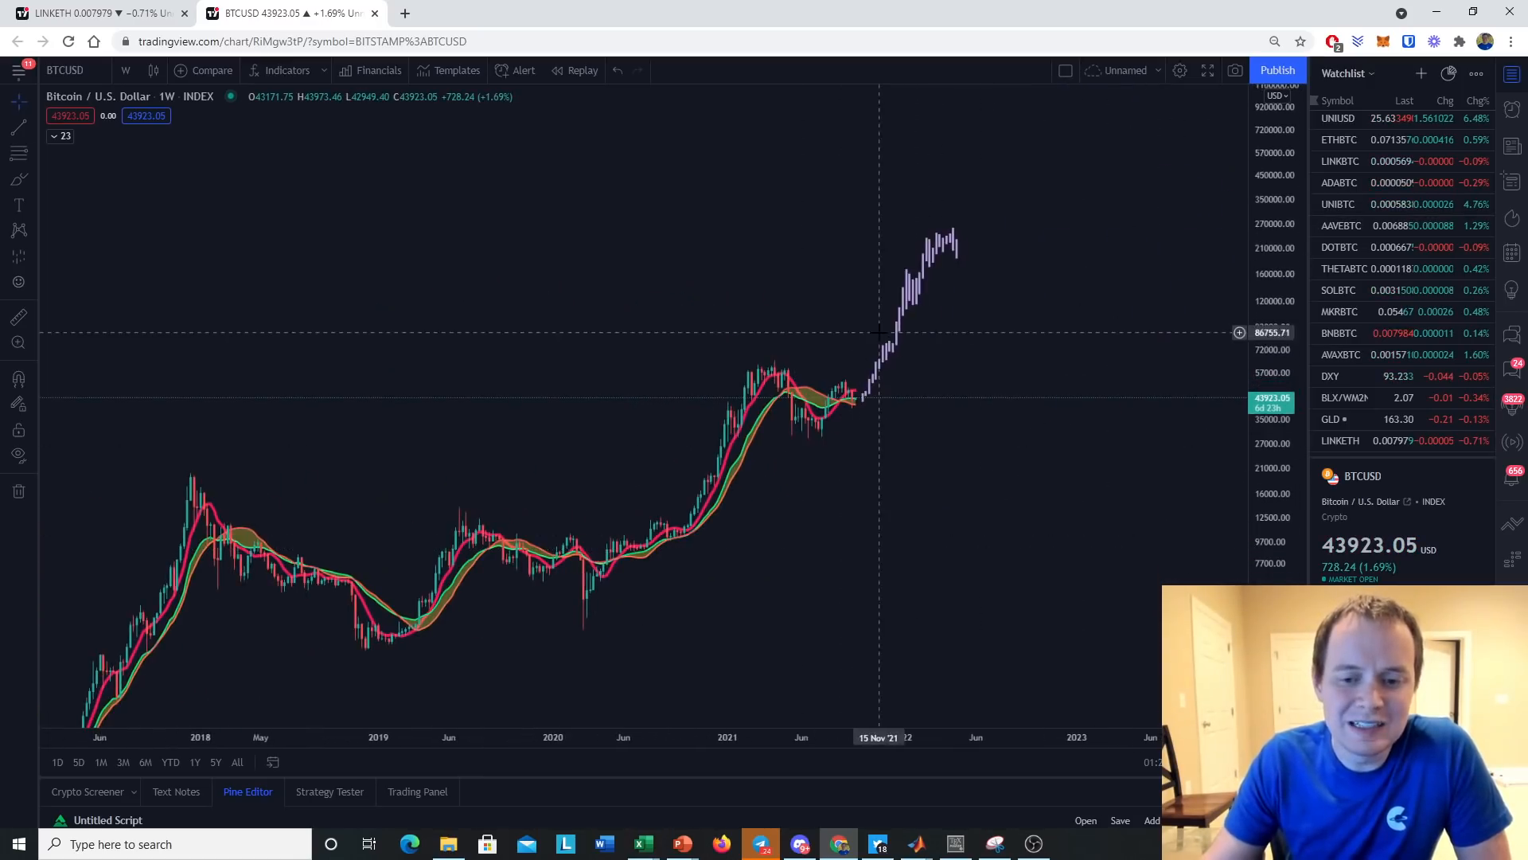
mouse_move(901, 321)
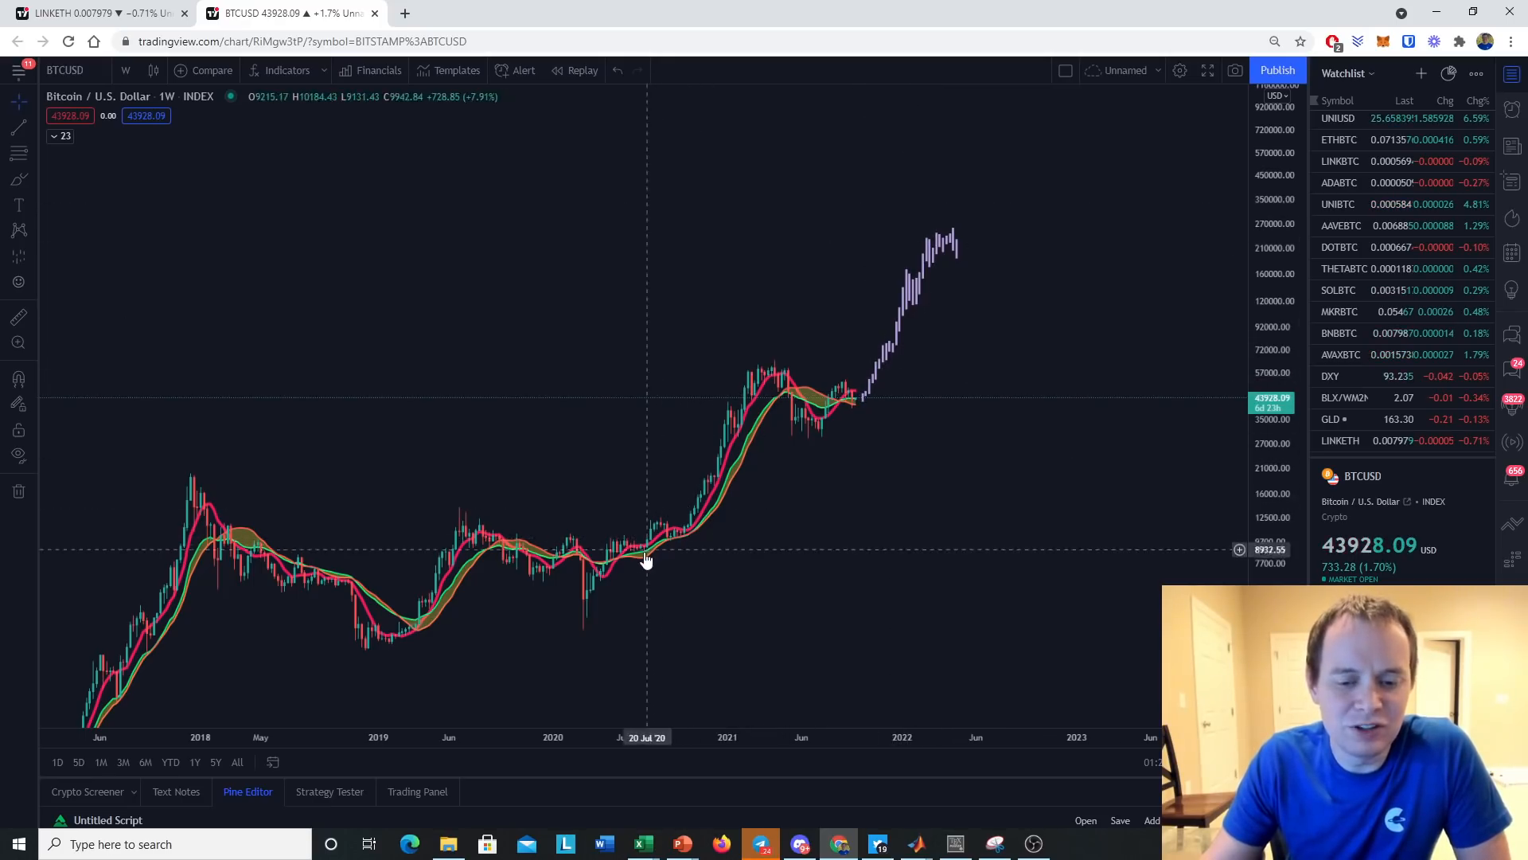
mouse_move(955, 237)
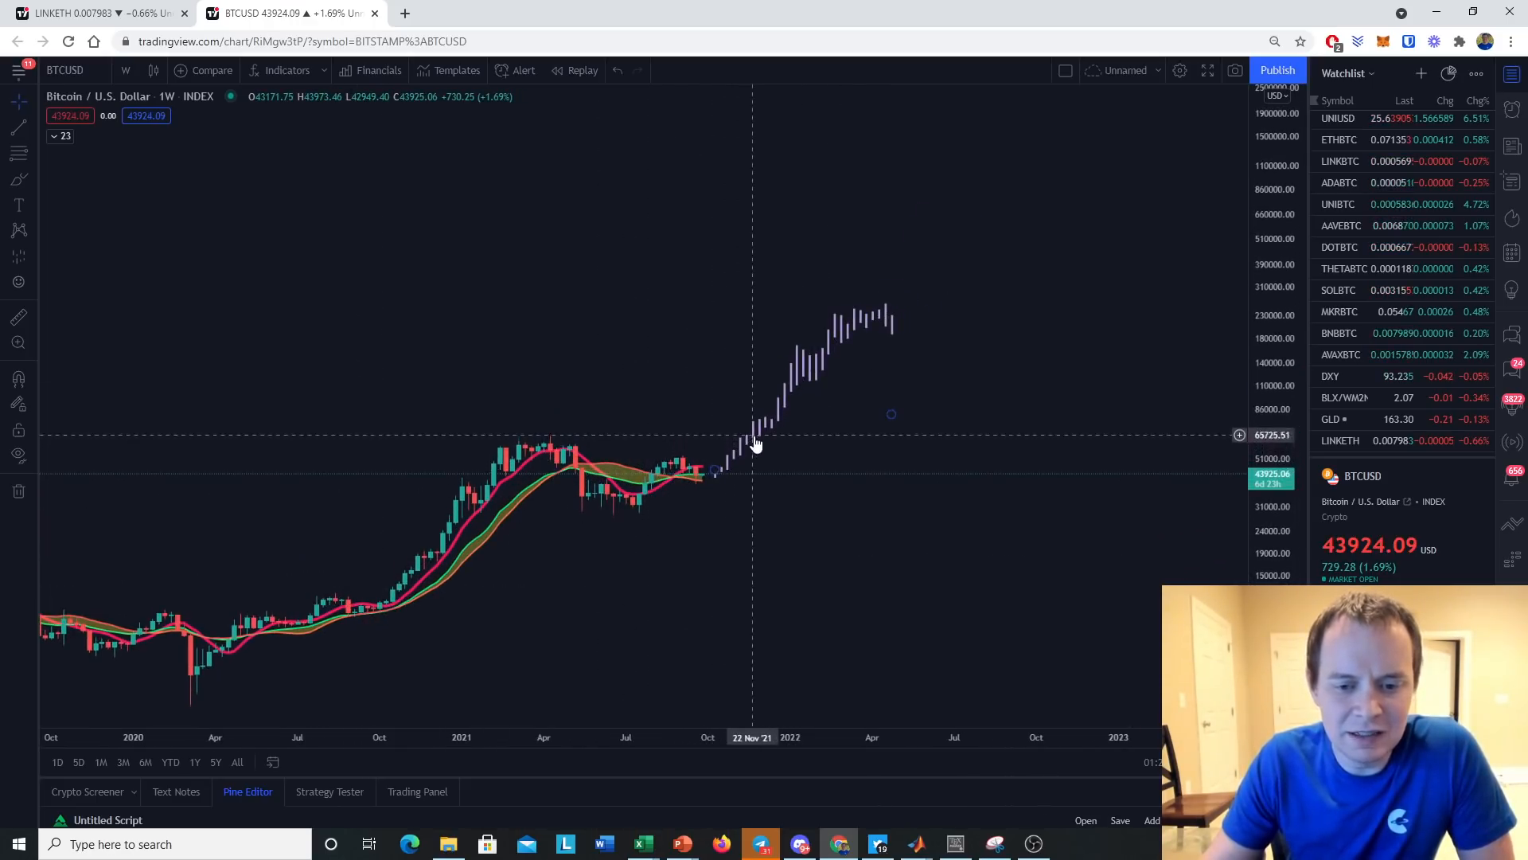
mouse_move(813, 380)
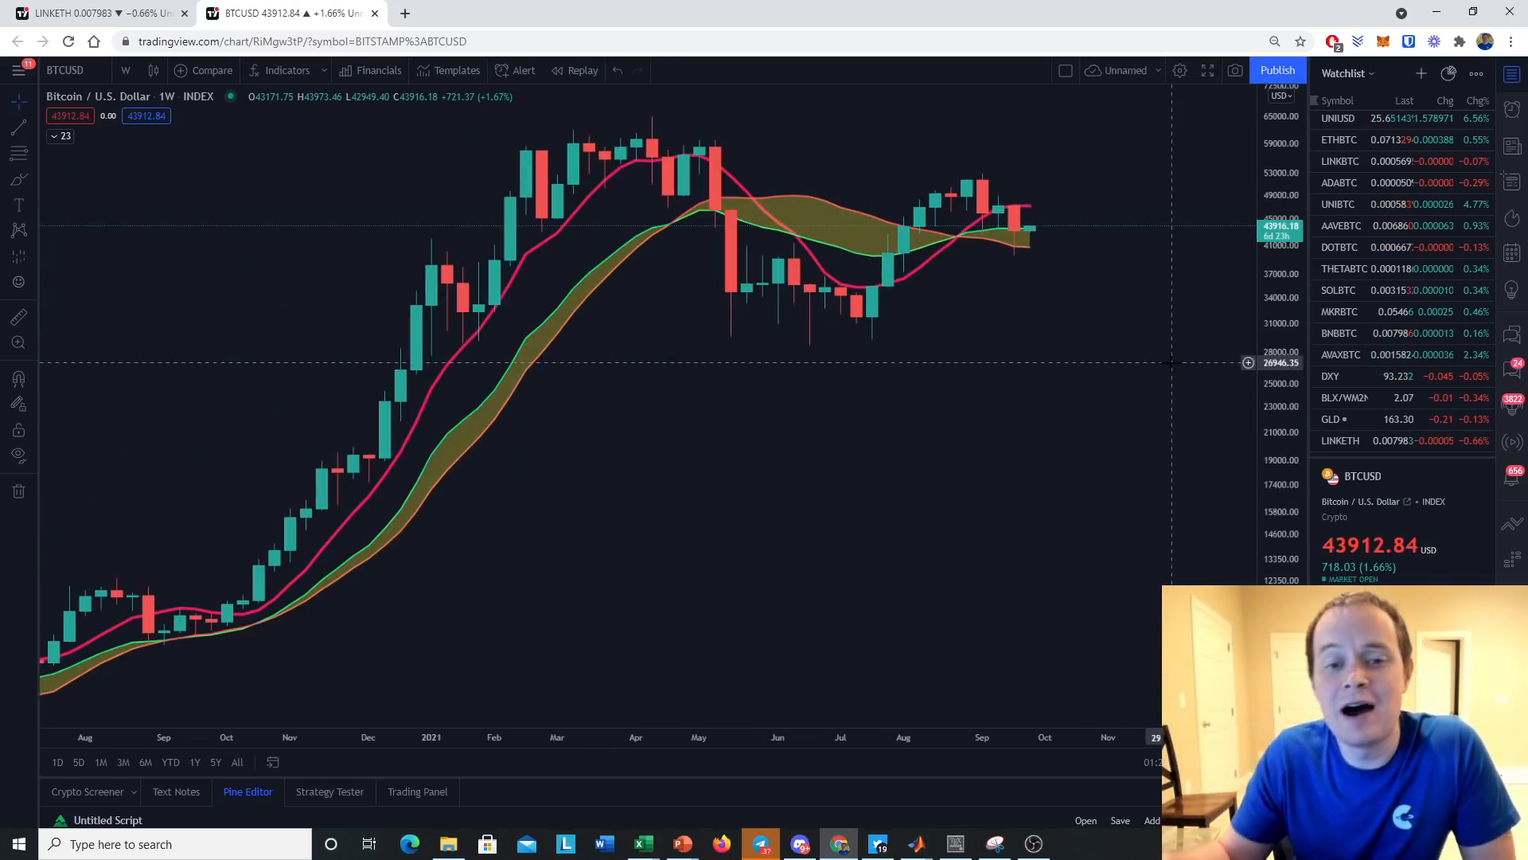
mouse_move(1060, 320)
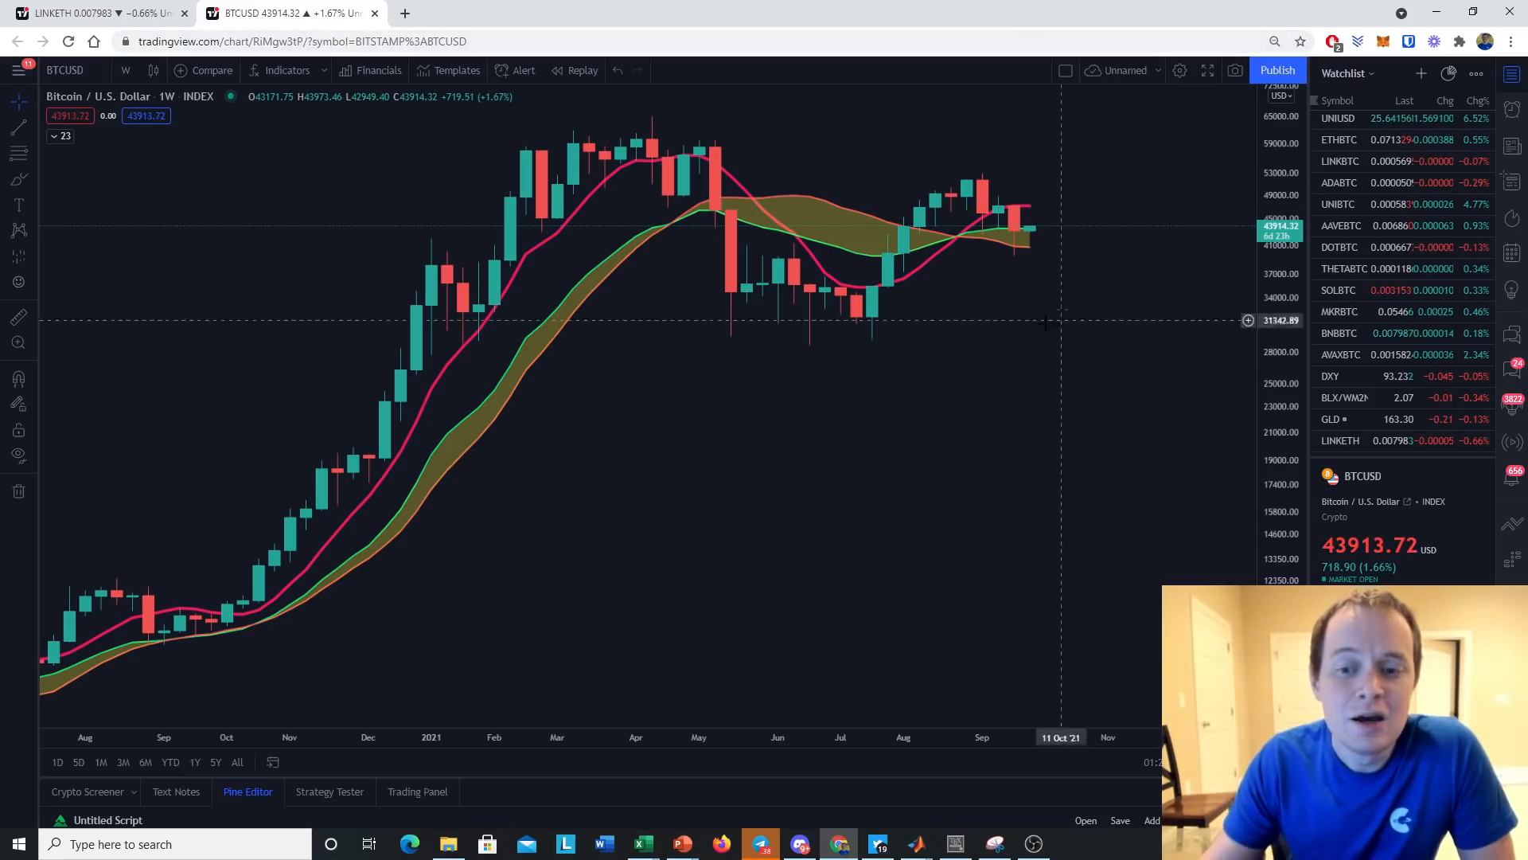
mouse_move(1006, 234)
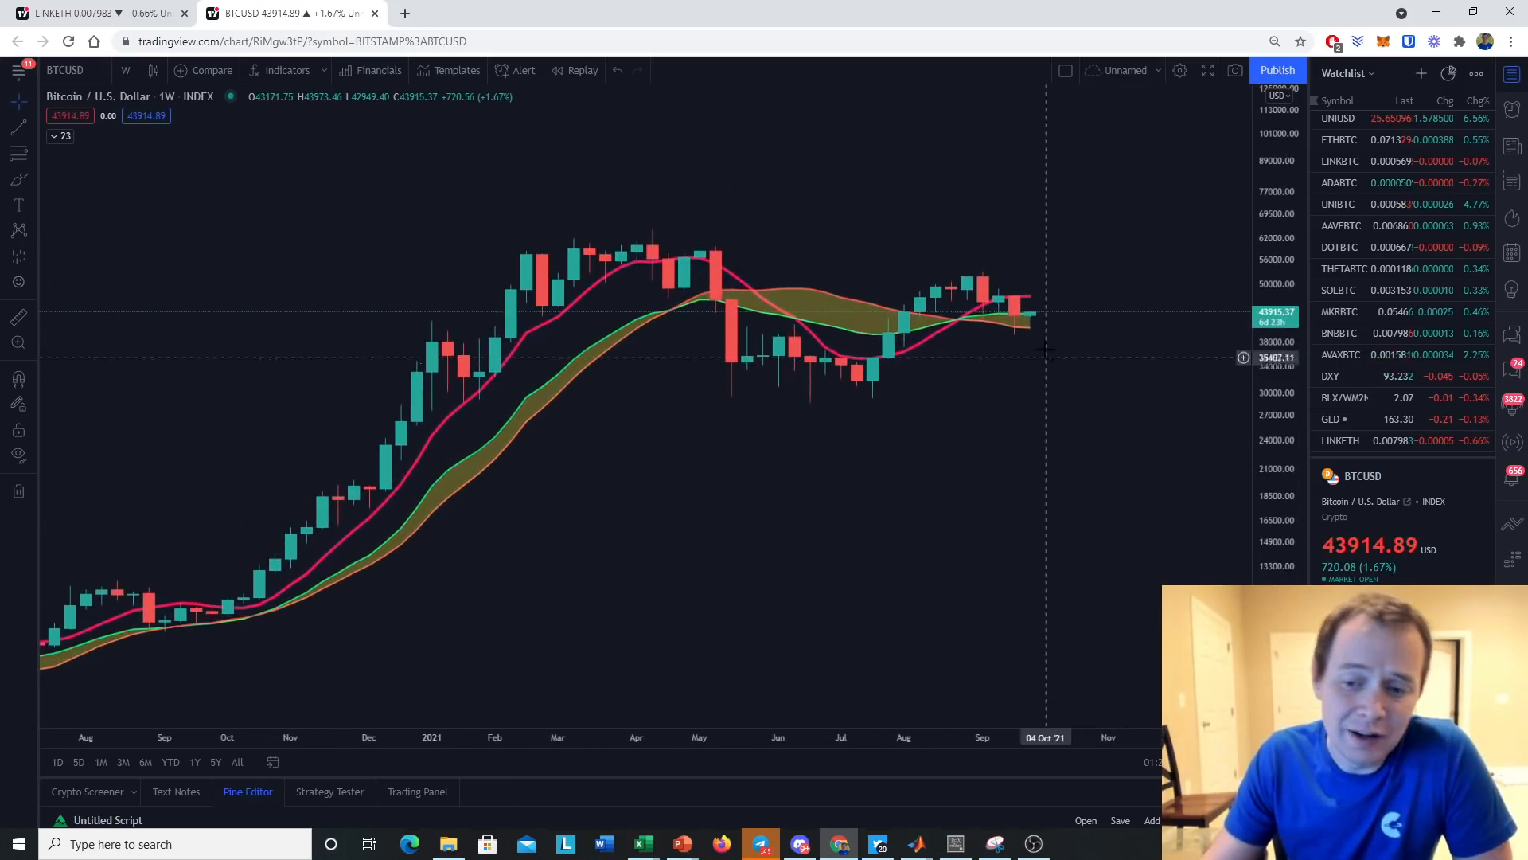
mouse_move(1060, 322)
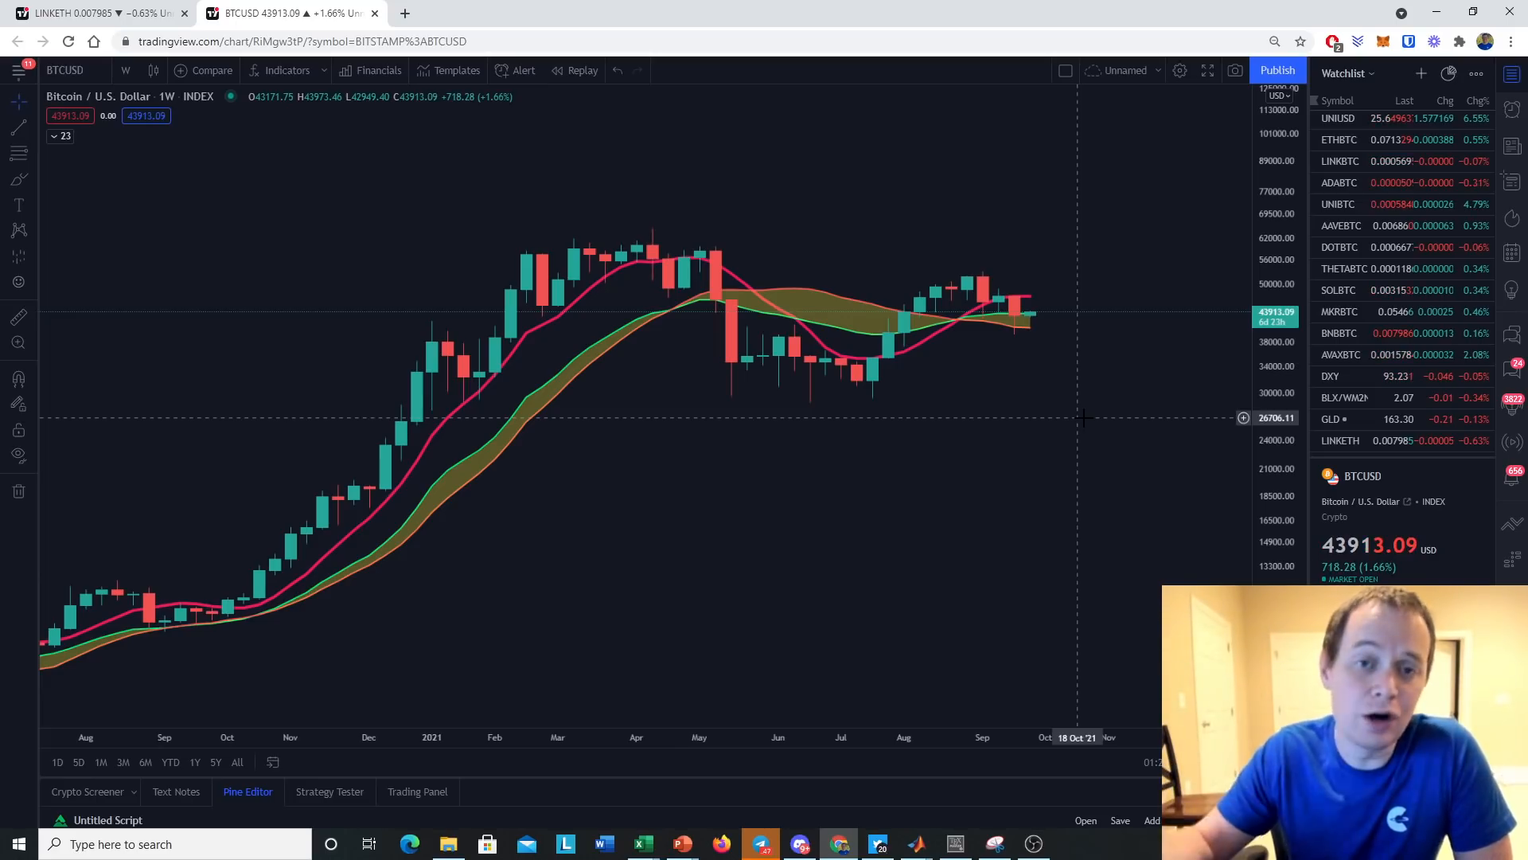
mouse_move(1060, 396)
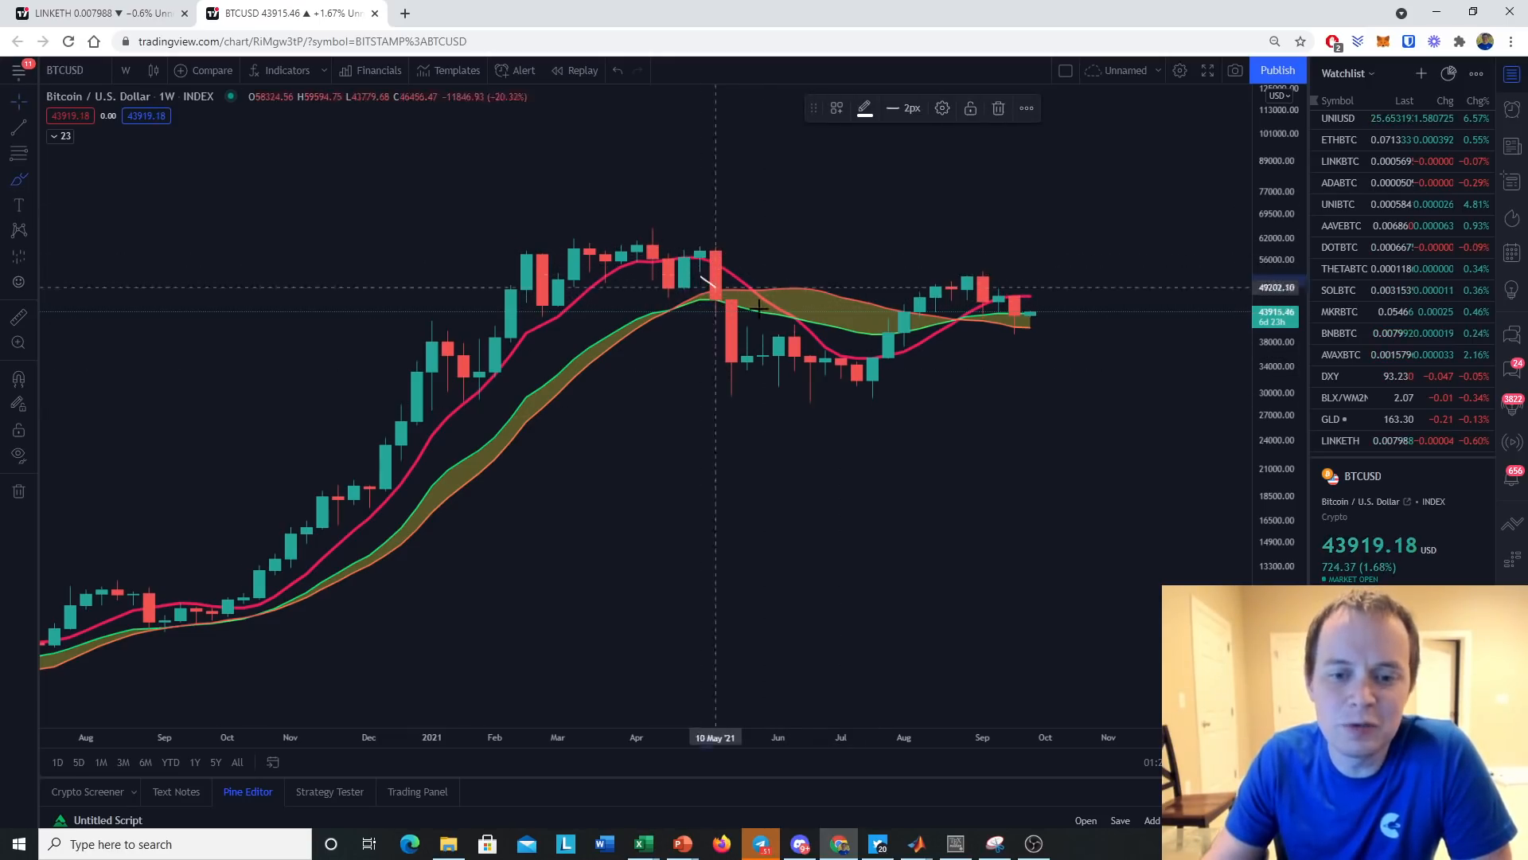
left_click_drag(683, 331, 794, 205)
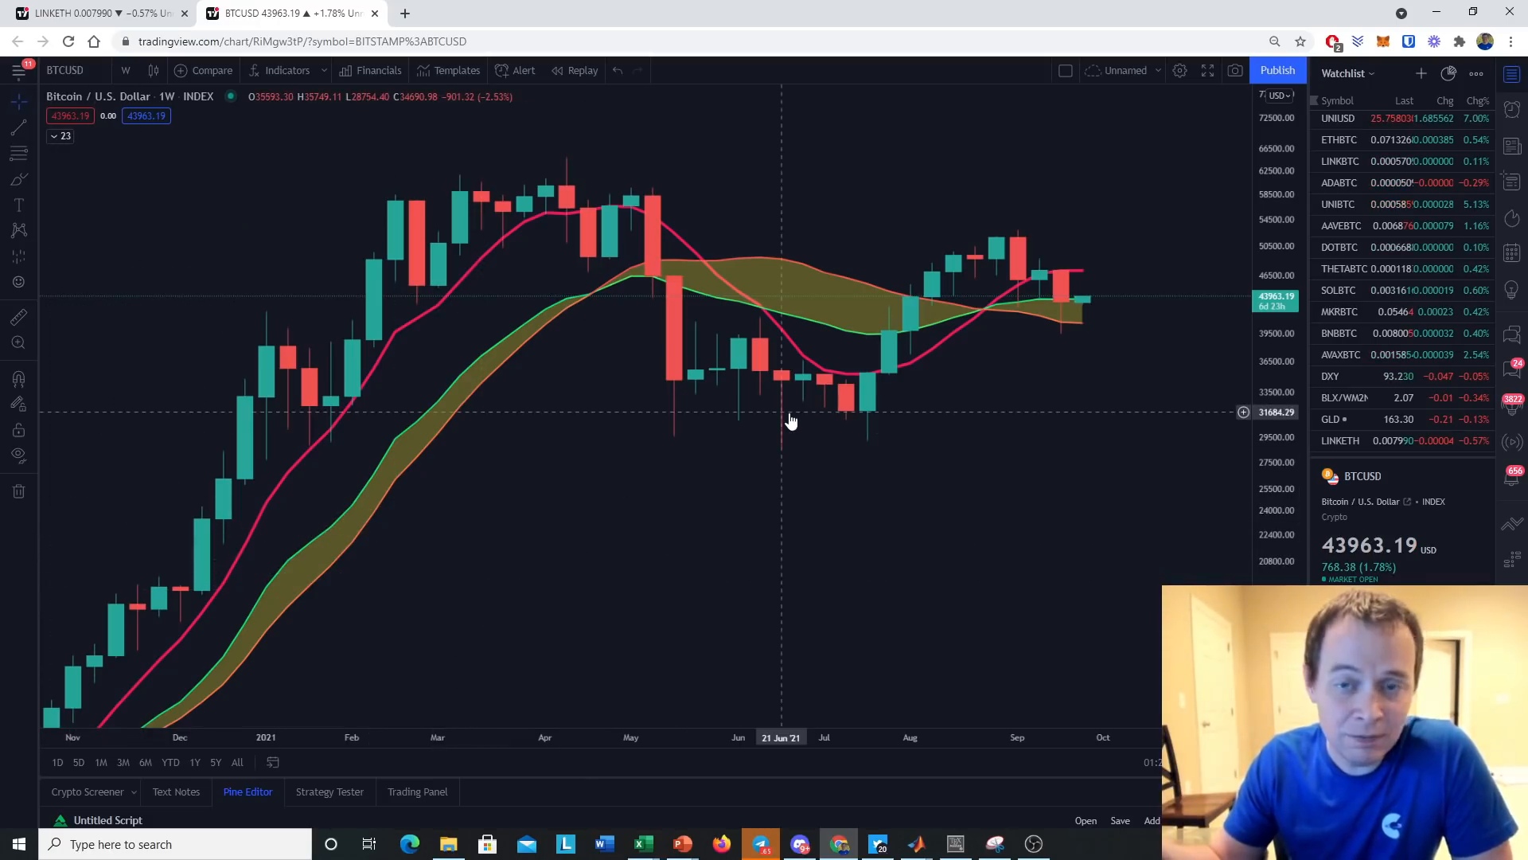
mouse_move(803, 406)
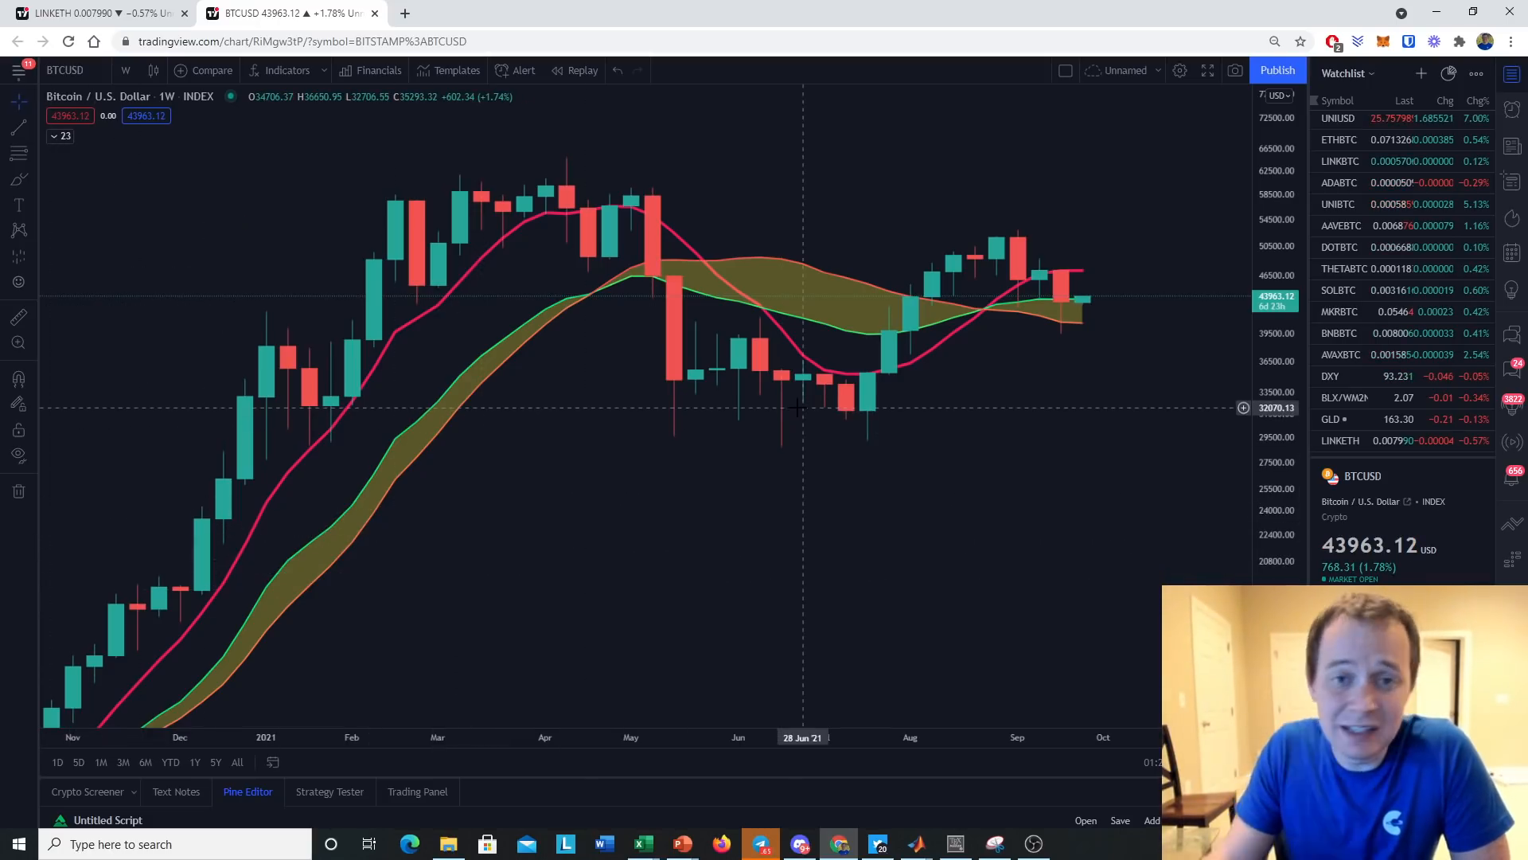
mouse_move(973, 349)
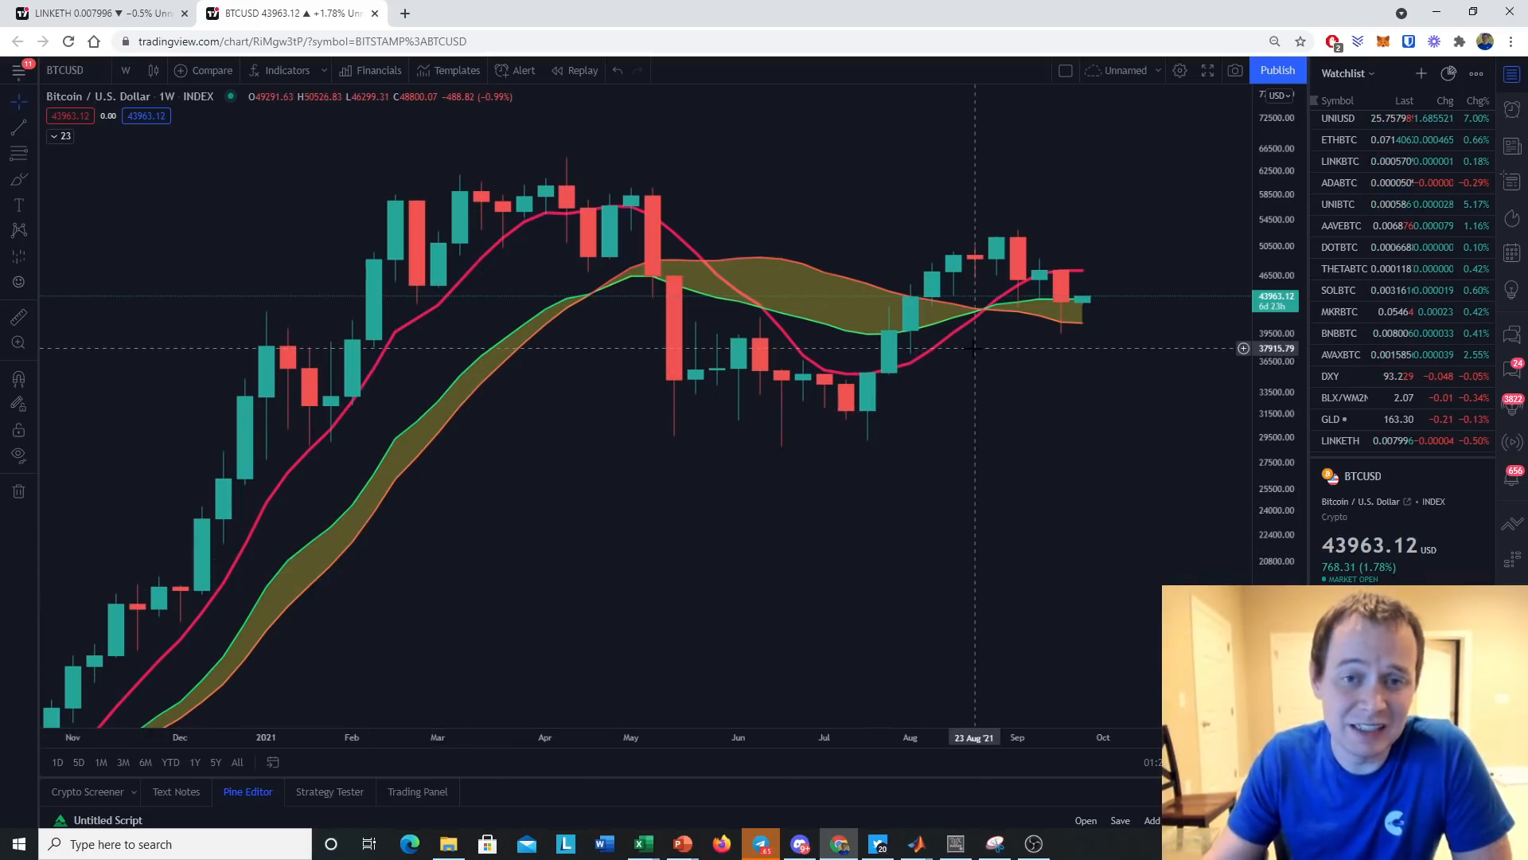
mouse_move(1058, 340)
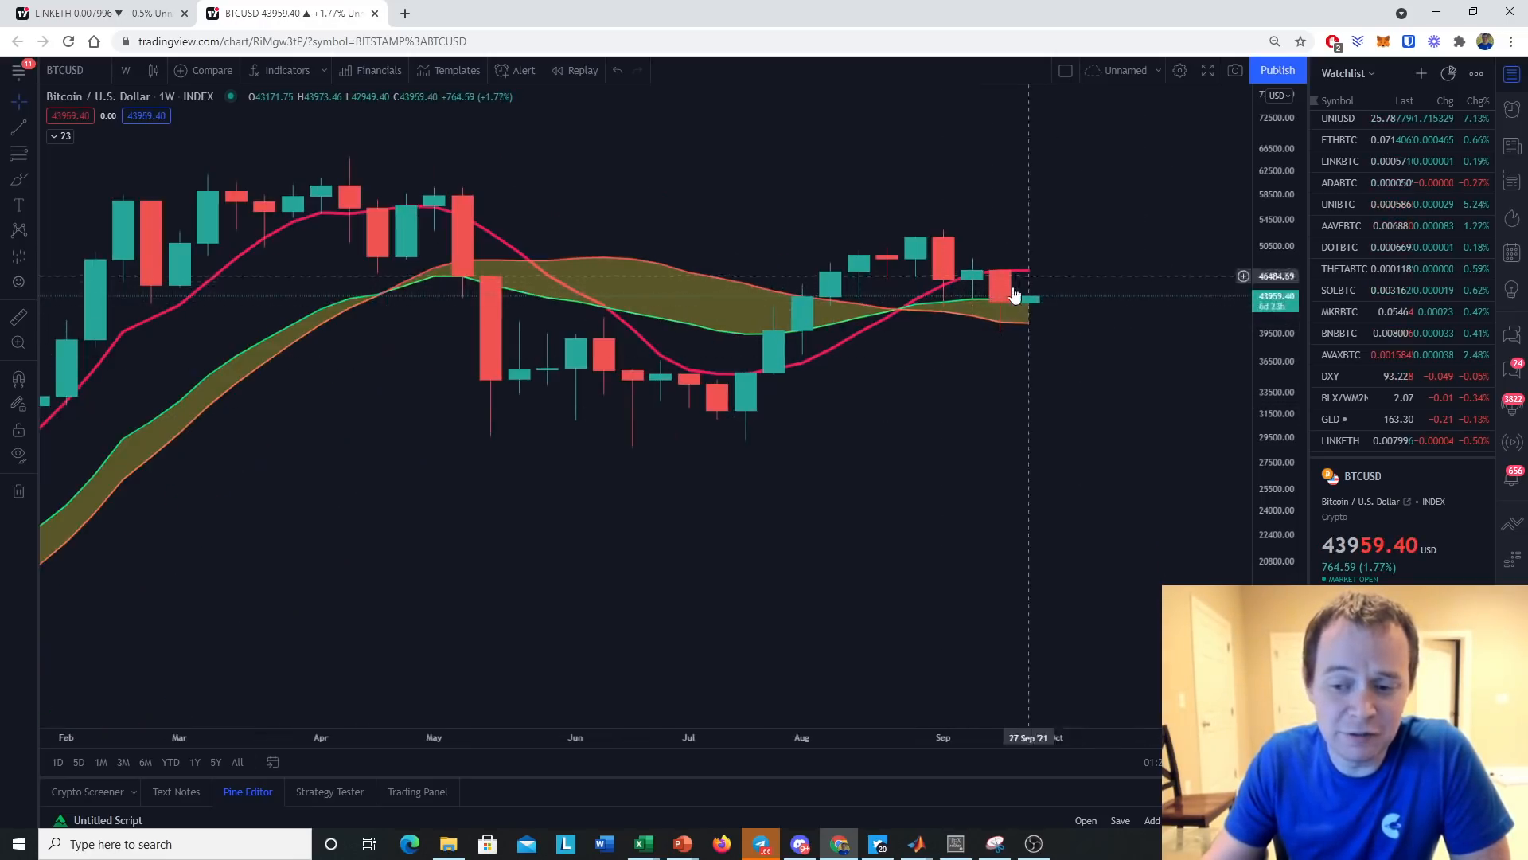
mouse_move(940, 319)
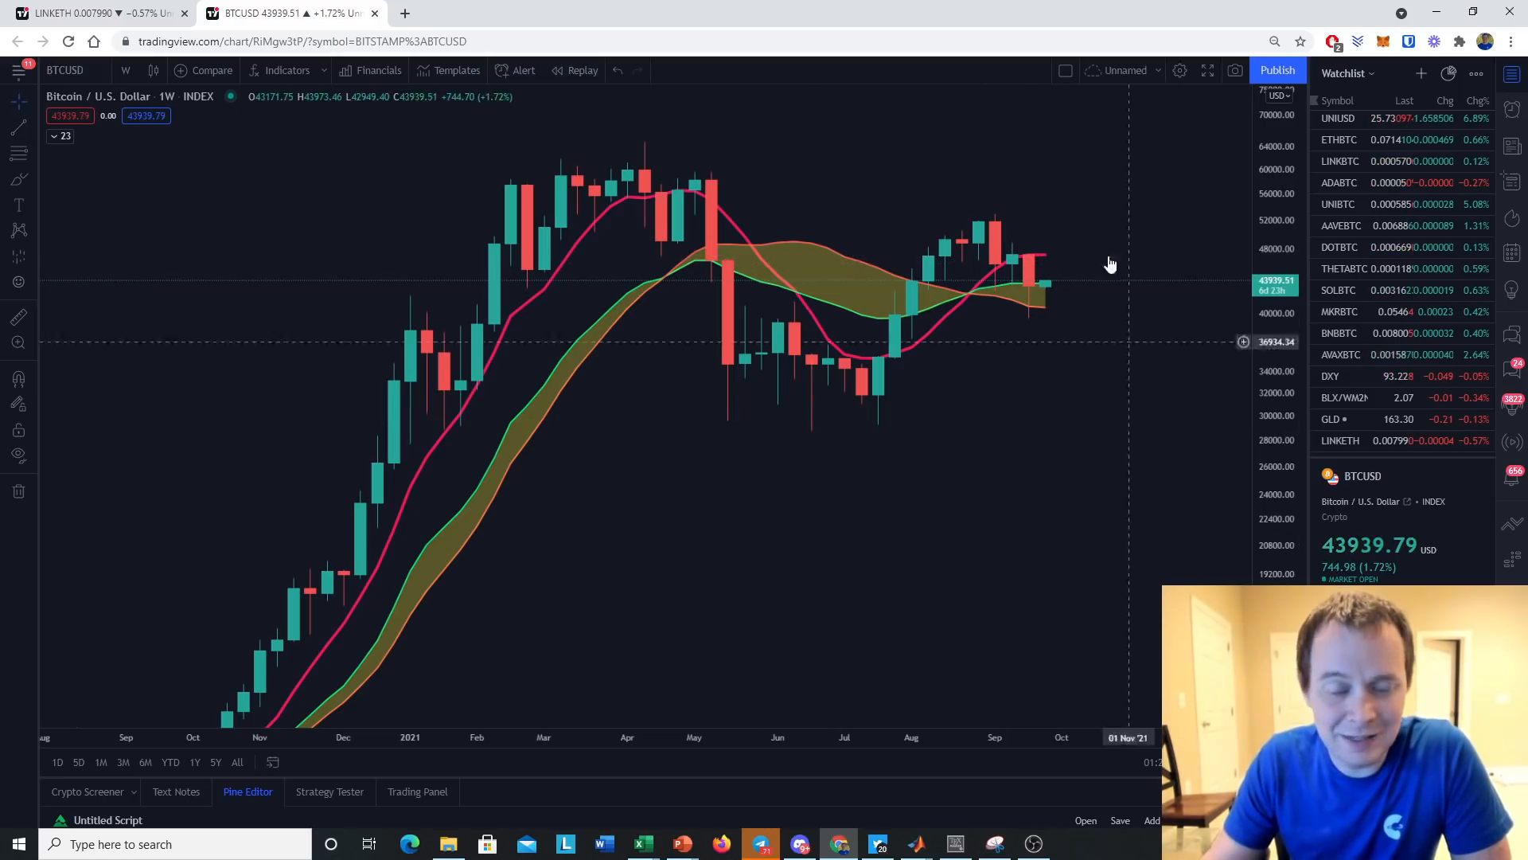
mouse_move(868, 196)
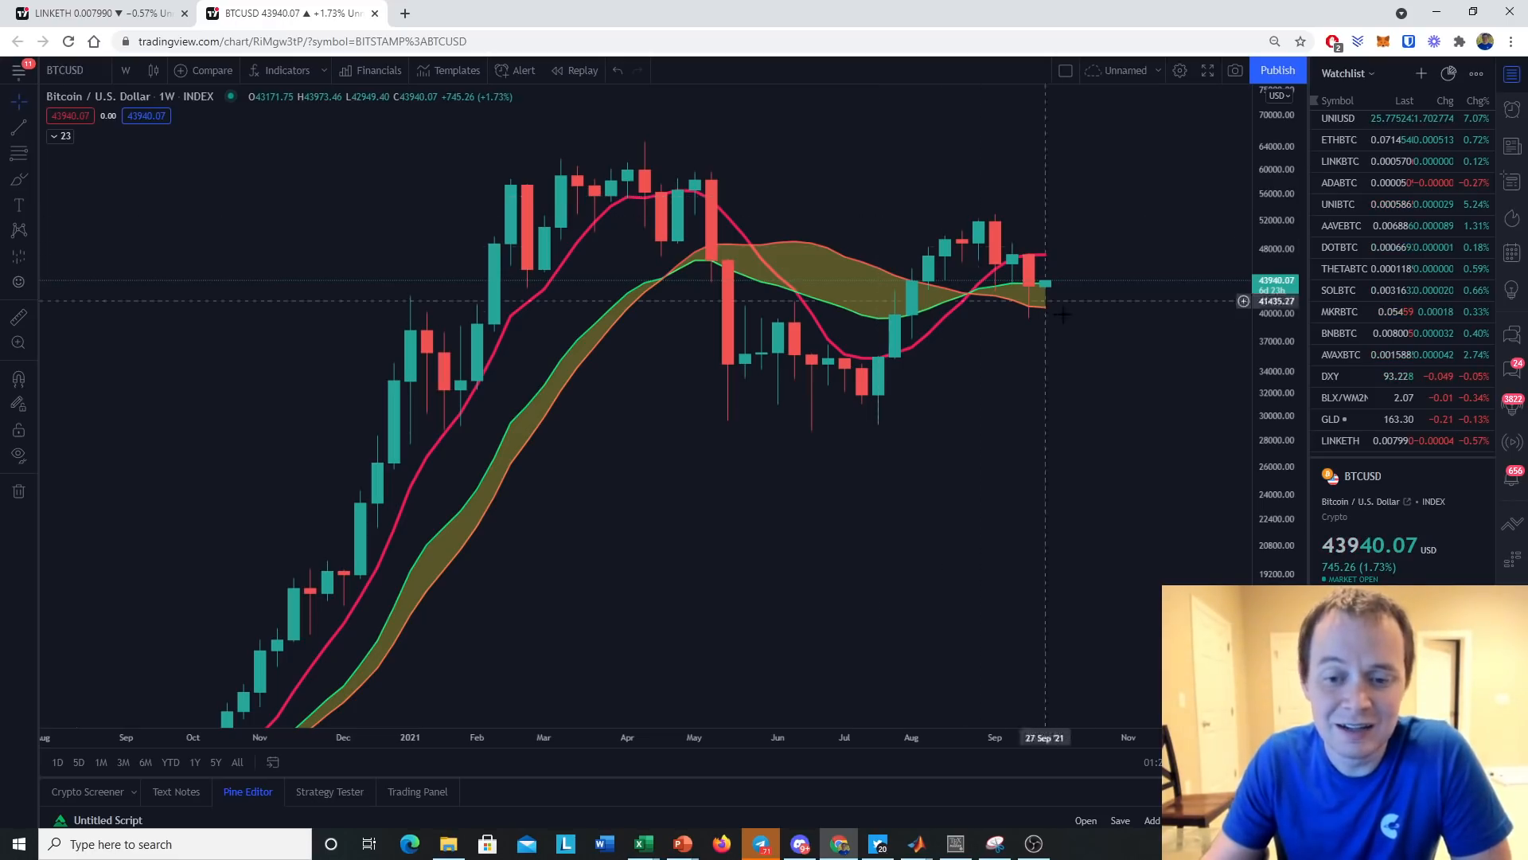
mouse_move(1032, 283)
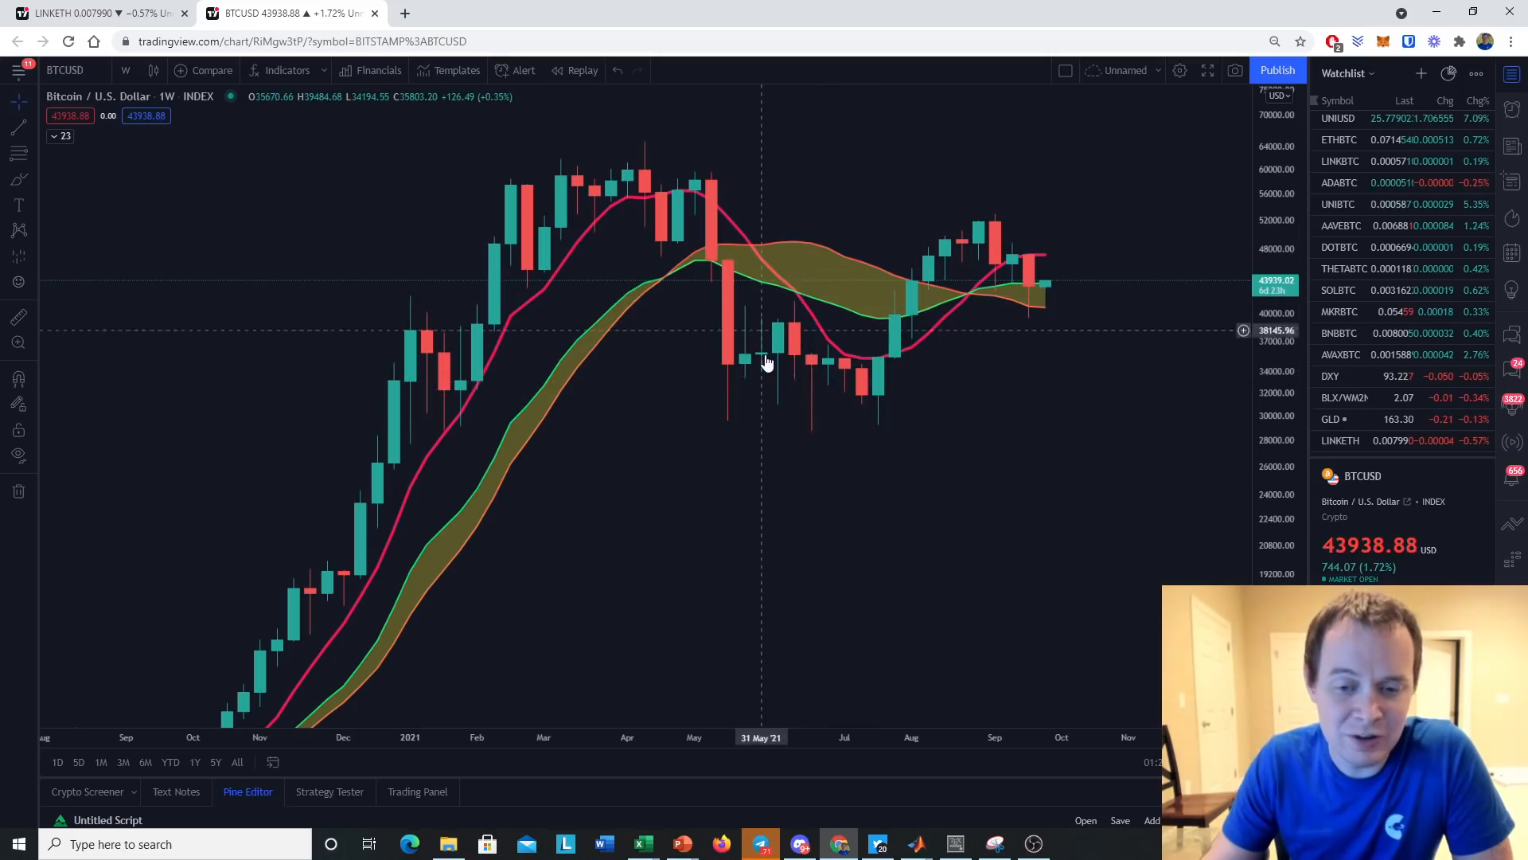
mouse_move(895, 336)
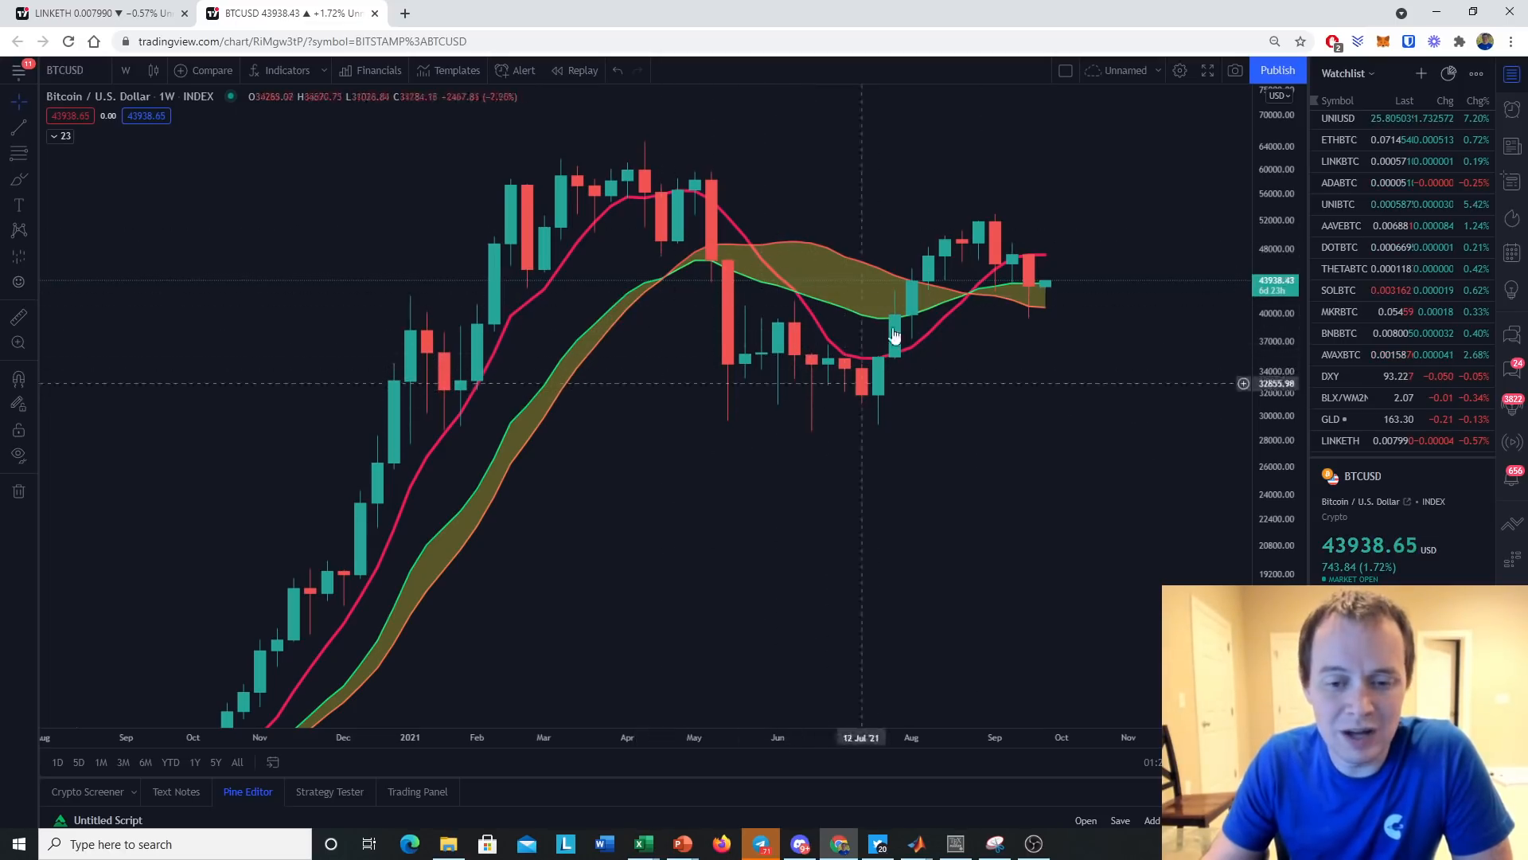